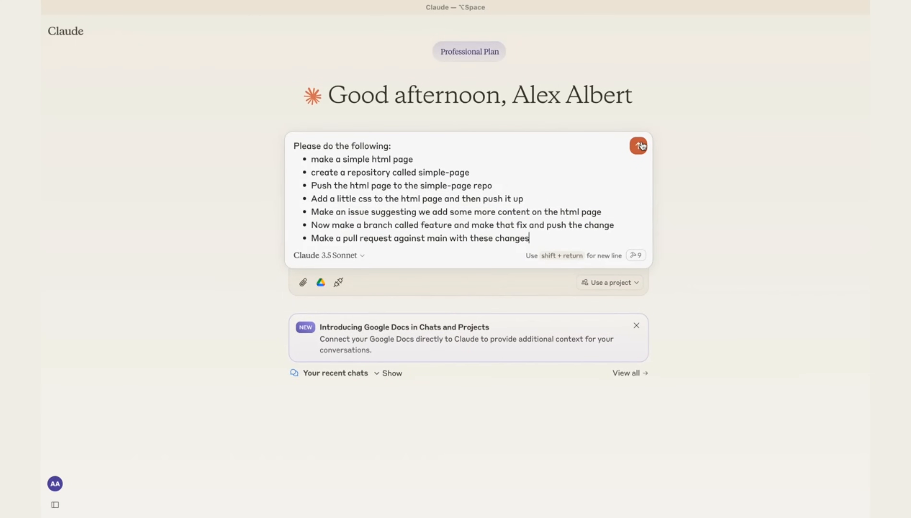
Send Claude the seven-step GitHub task list and view its generated Simple HTML Page code.
{"action": "left_click", "coordinate": [639, 148]}
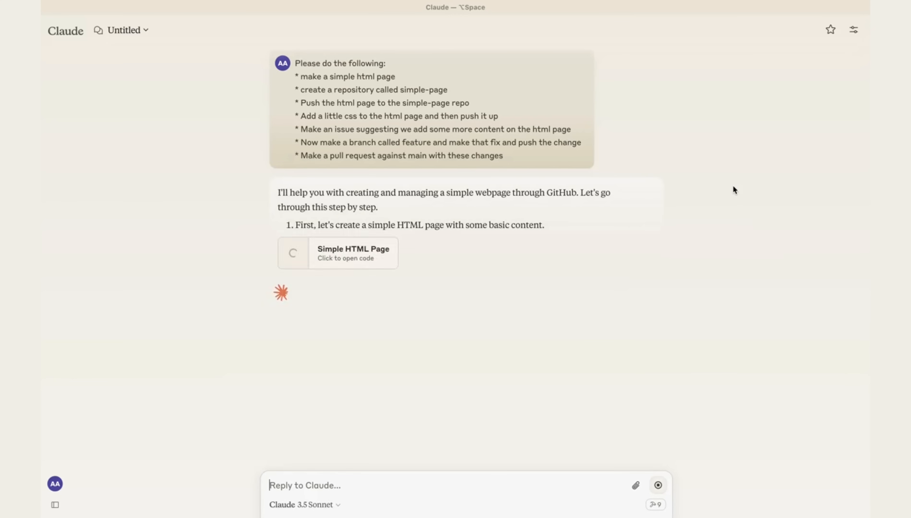
{"action": "left_click", "coordinate": [353, 255]}
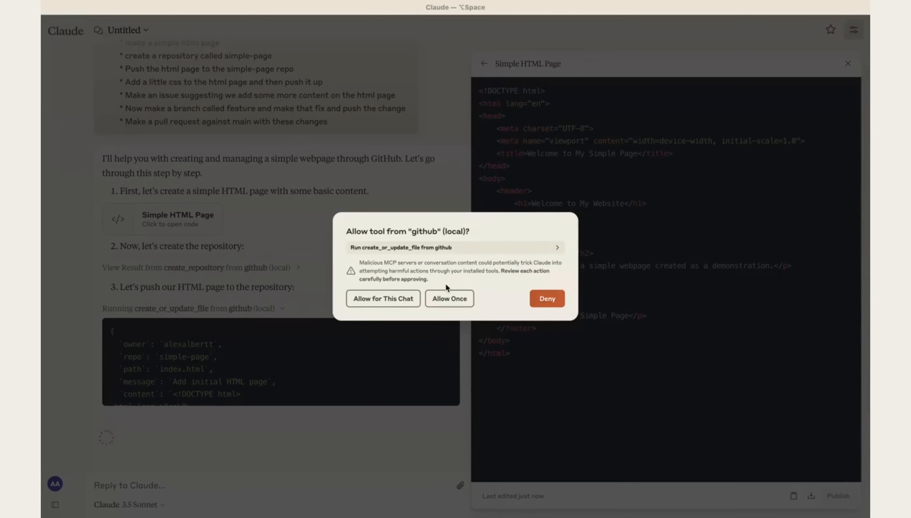
Approve writing the HTML file, dismiss the failed upload error, and permit pushing files for this chat.
{"action": "left_click", "coordinate": [449, 299]}
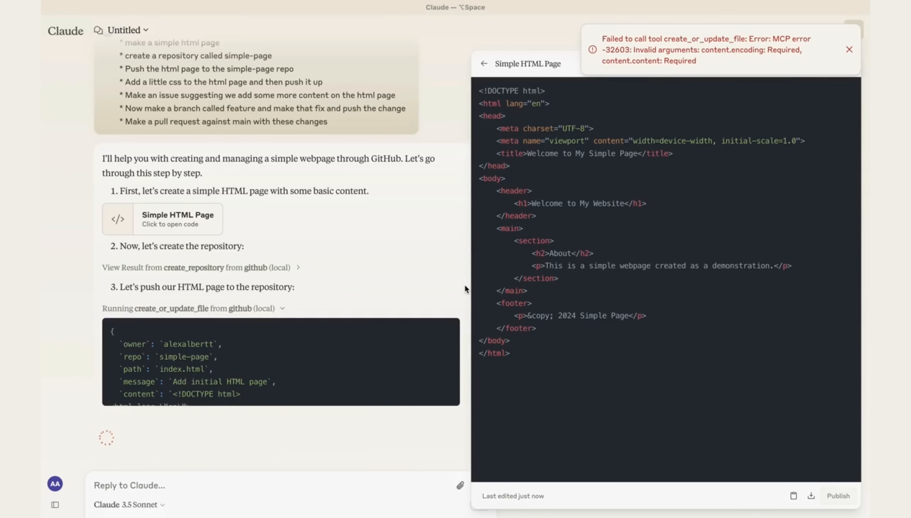
{"action": "left_click", "coordinate": [849, 51]}
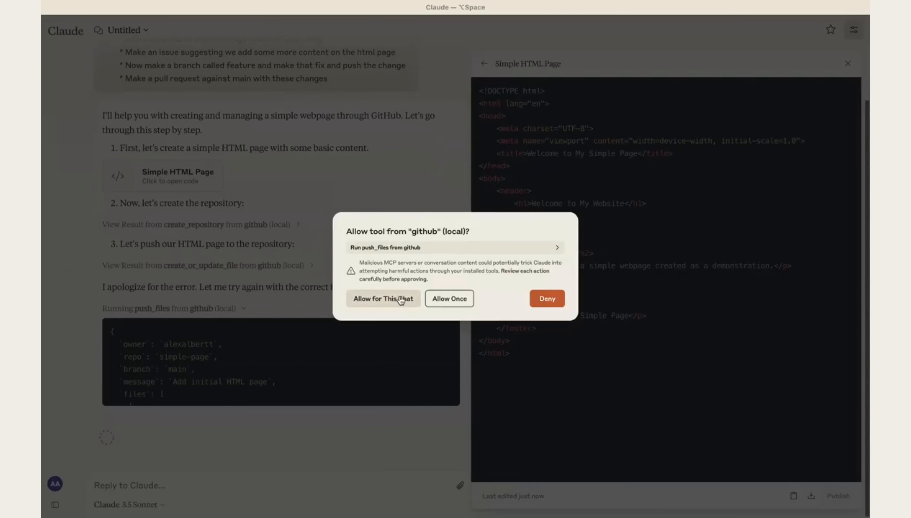
{"action": "left_click", "coordinate": [384, 298]}
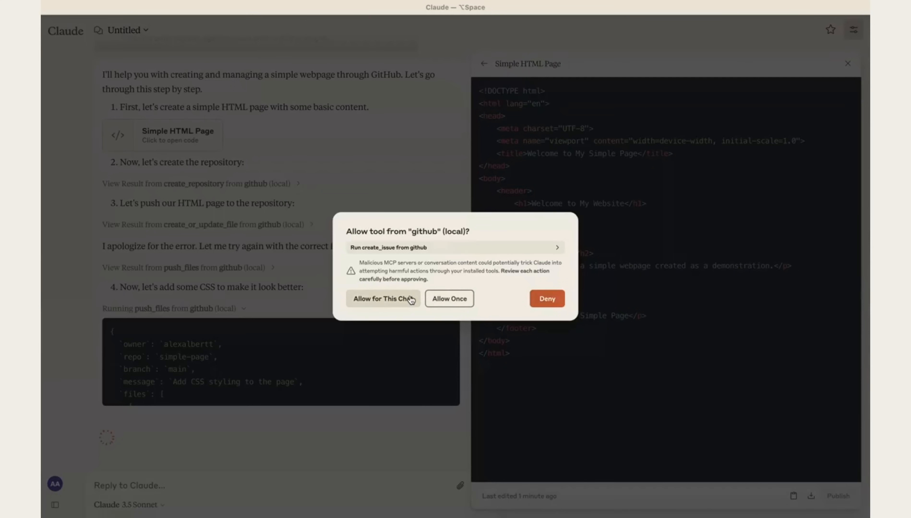
Allow Claude to create the content-suggestion issue and the feature branch in simple-page.
{"action": "left_click", "coordinate": [409, 299]}
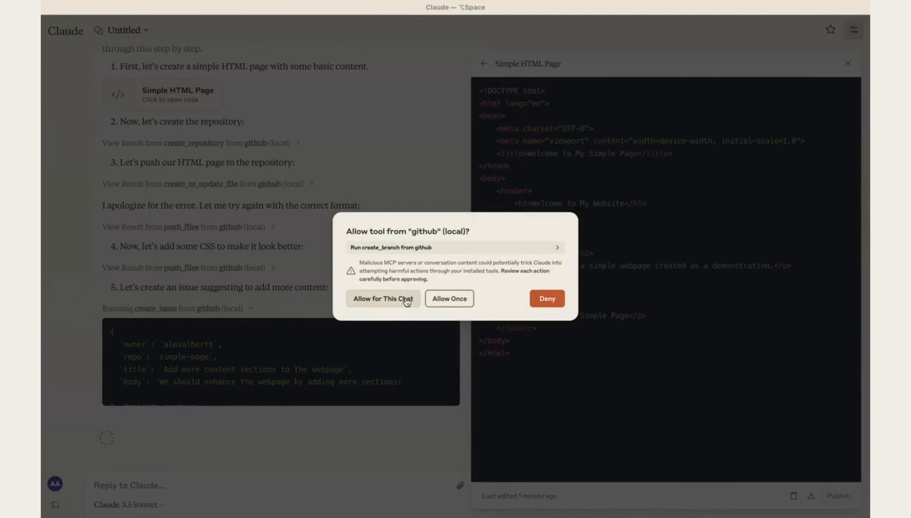
{"action": "left_click", "coordinate": [384, 299]}
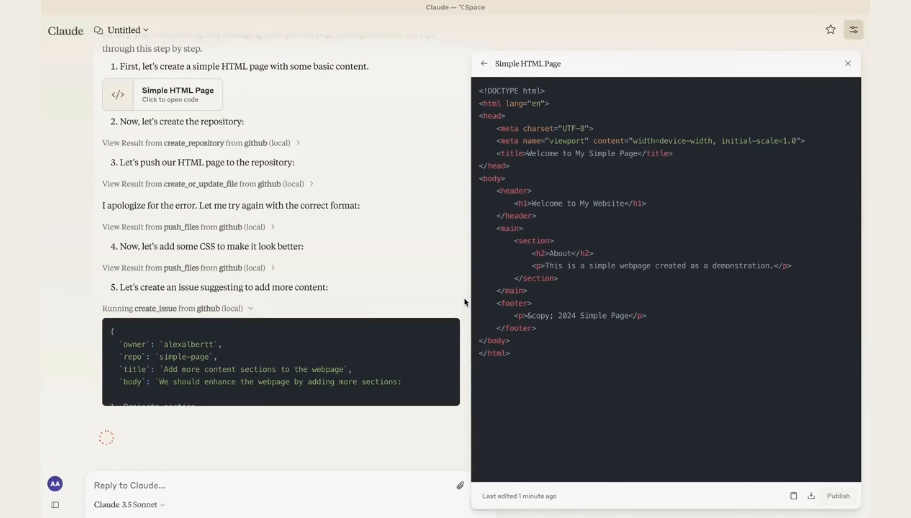
Follow the chat as Claude pushes expanded content to the feature branch and attempts the pull request.
{"action": "scroll", "scroll_direction": "down", "scroll_amount": 3}
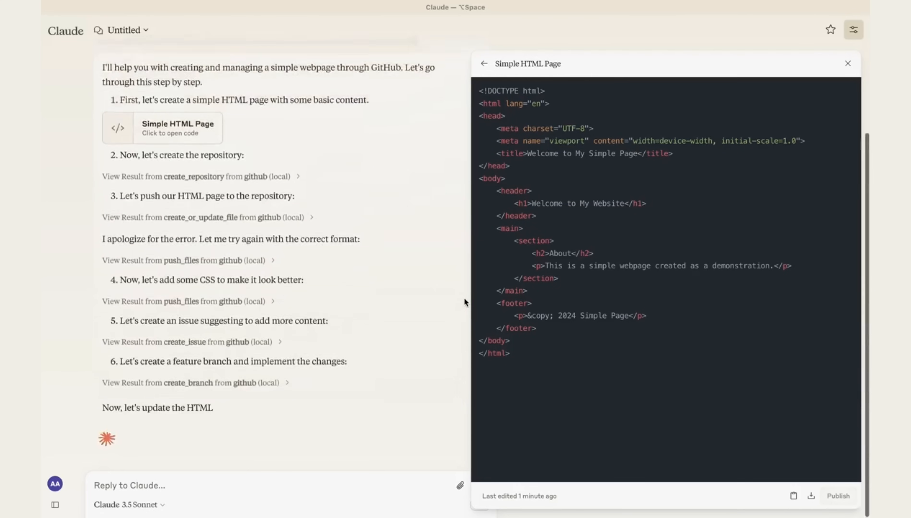
{"action": "scroll", "scroll_direction": "down", "scroll_amount": 3}
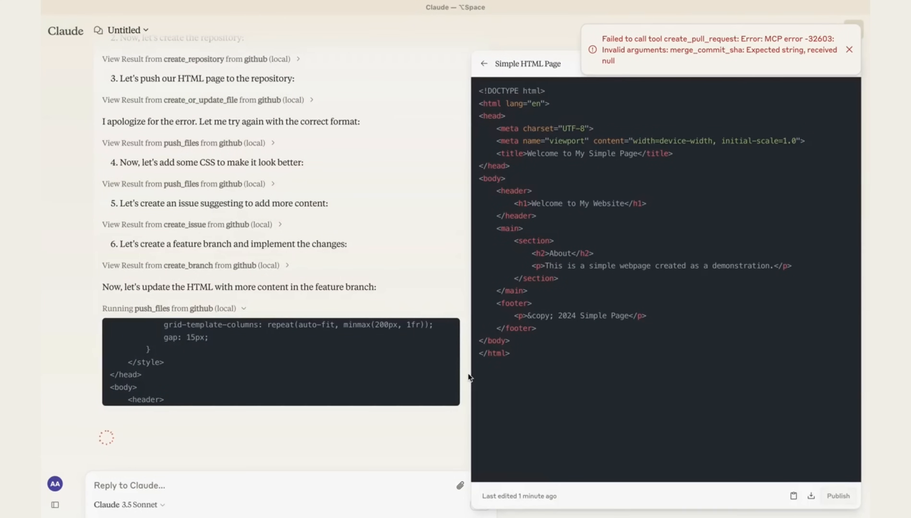
{"action": "scroll", "scroll_direction": "down", "scroll_amount": 3}
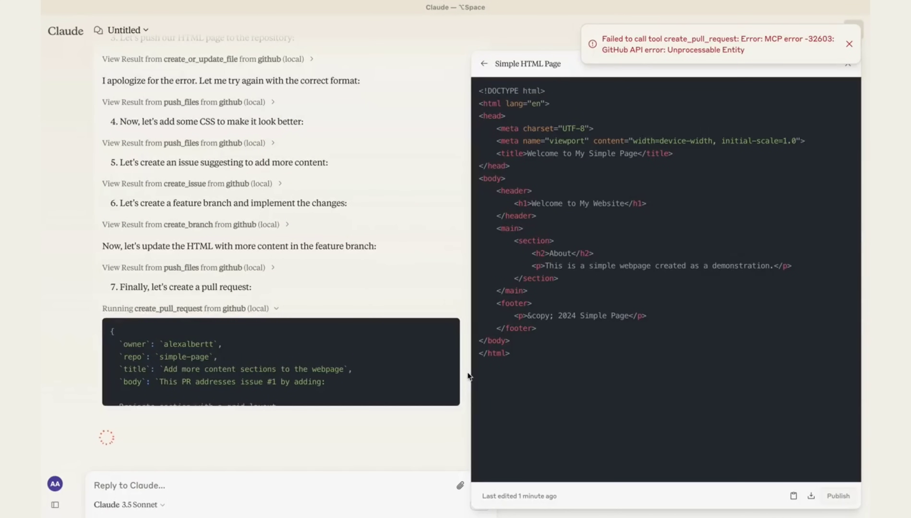
{"action": "mouse_move", "coordinate": [468, 366]}
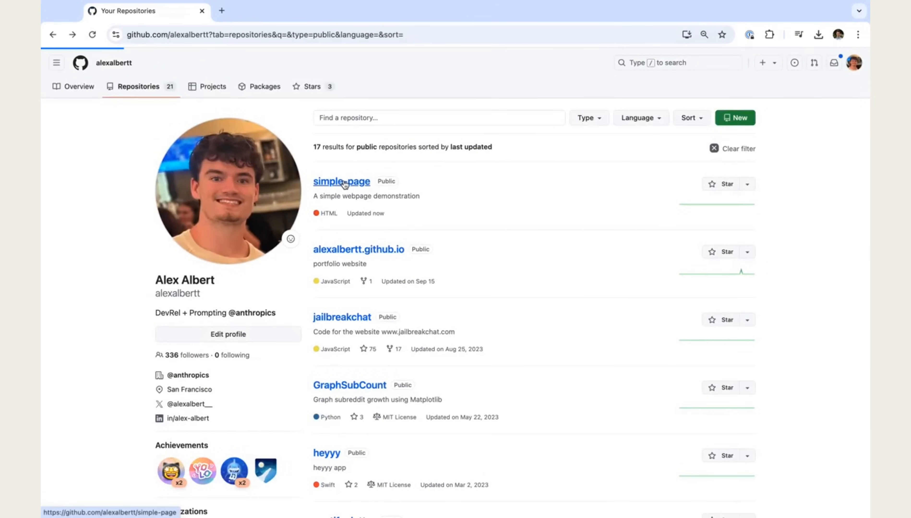
View the simple-page repository's styled index.html file on GitHub.
{"action": "left_click", "coordinate": [343, 182]}
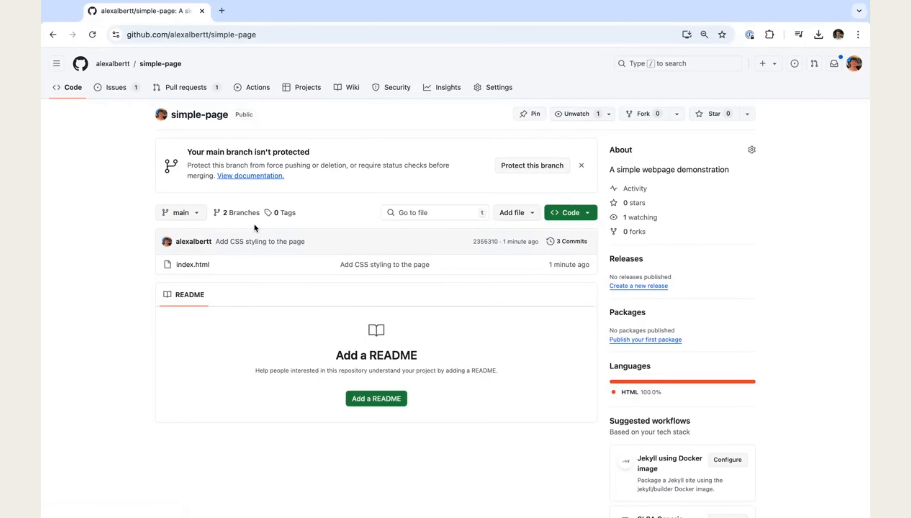
{"action": "left_click", "coordinate": [193, 264]}
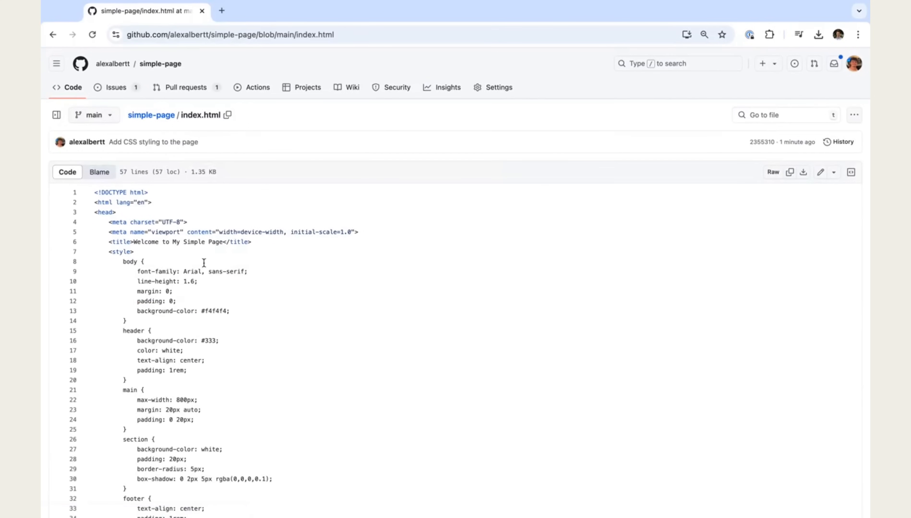
{"action": "scroll", "scroll_direction": "down", "scroll_amount": 3}
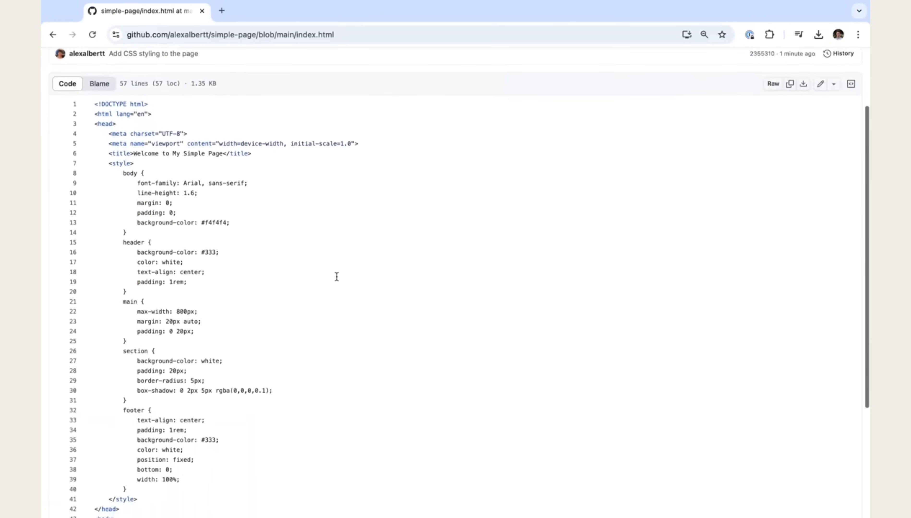
{"action": "scroll", "scroll_direction": "down", "scroll_amount": 3}
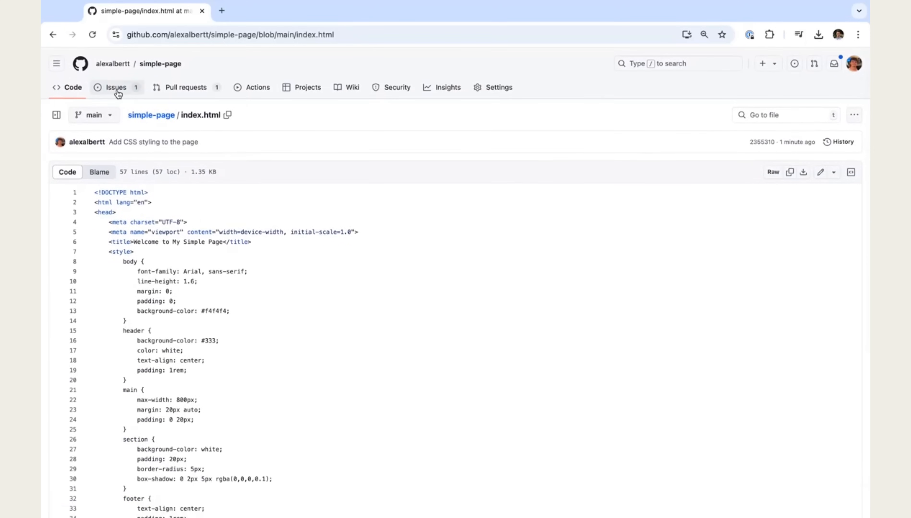
Review issue #1 'Add more content sections to the webpage' and its linked pull request.
{"action": "left_click", "coordinate": [117, 88]}
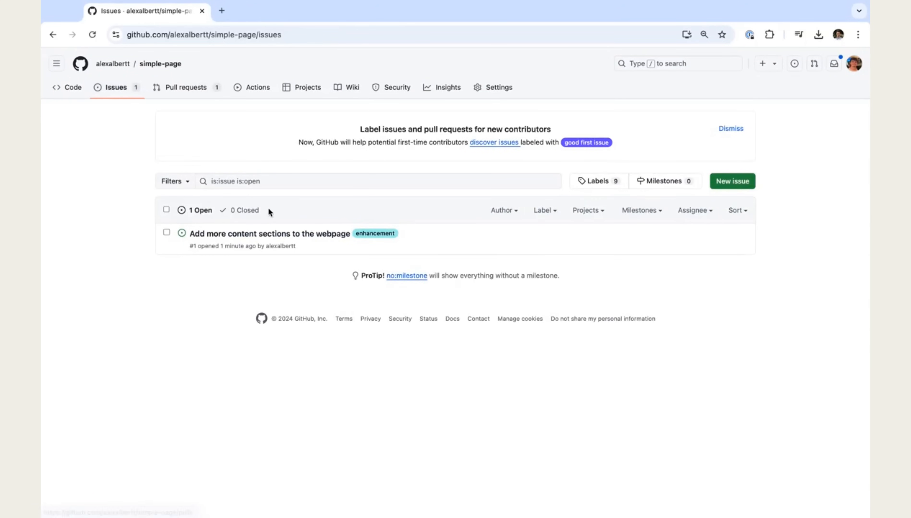
{"action": "left_click", "coordinate": [253, 234]}
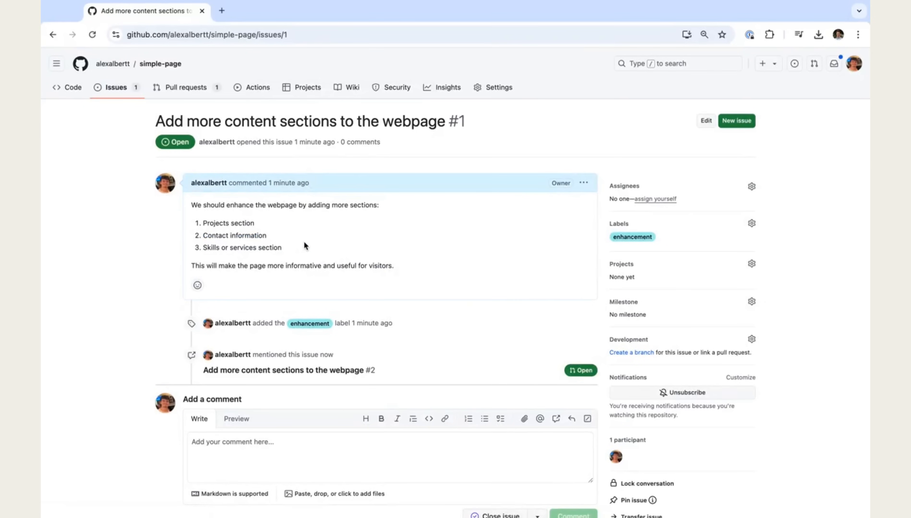
{"action": "left_click", "coordinate": [185, 88]}
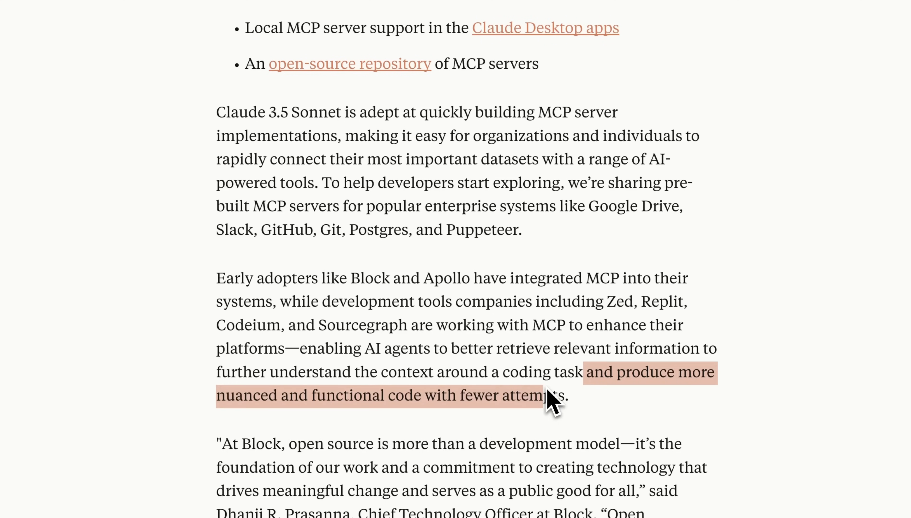
{"action": "scroll", "scroll_direction": "down", "scroll_amount": 3}
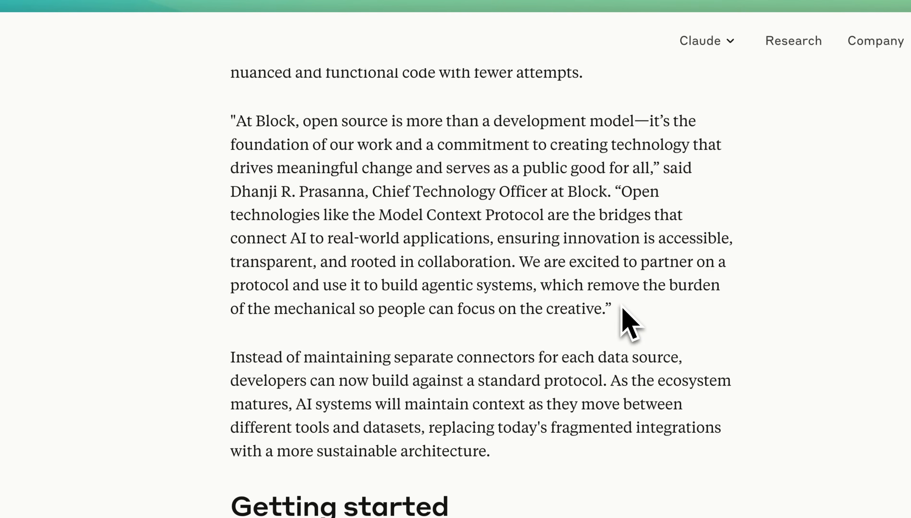
{"action": "mouse_move", "coordinate": [421, 193]}
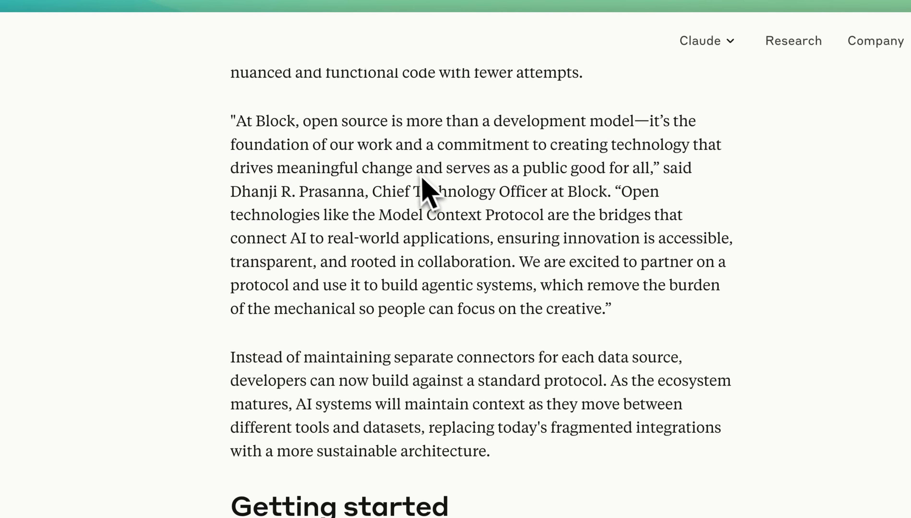
{"action": "mouse_move", "coordinate": [429, 163]}
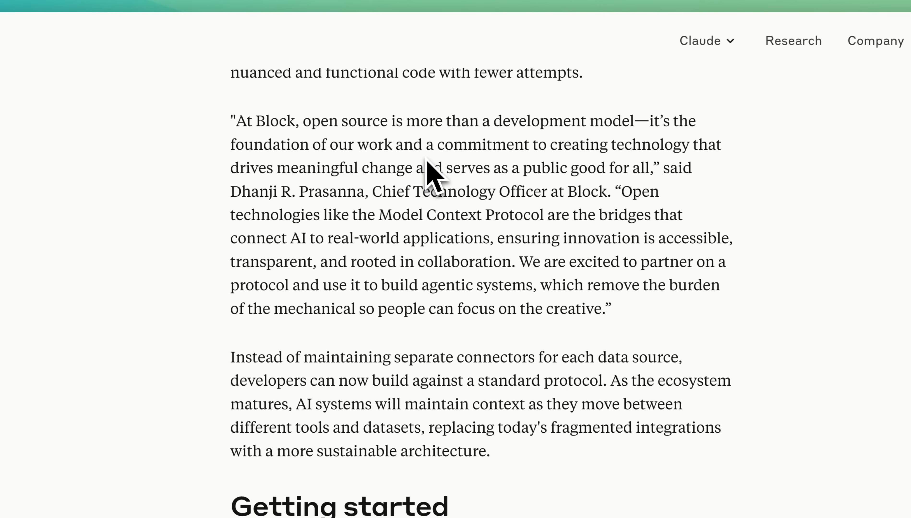
{"action": "scroll", "scroll_direction": "down", "scroll_amount": 3}
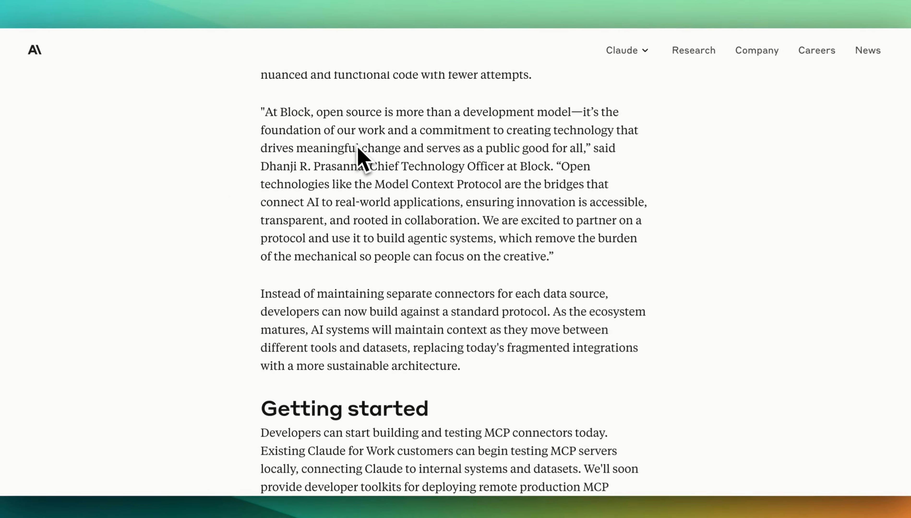
{"action": "scroll", "scroll_direction": "down", "scroll_amount": 3}
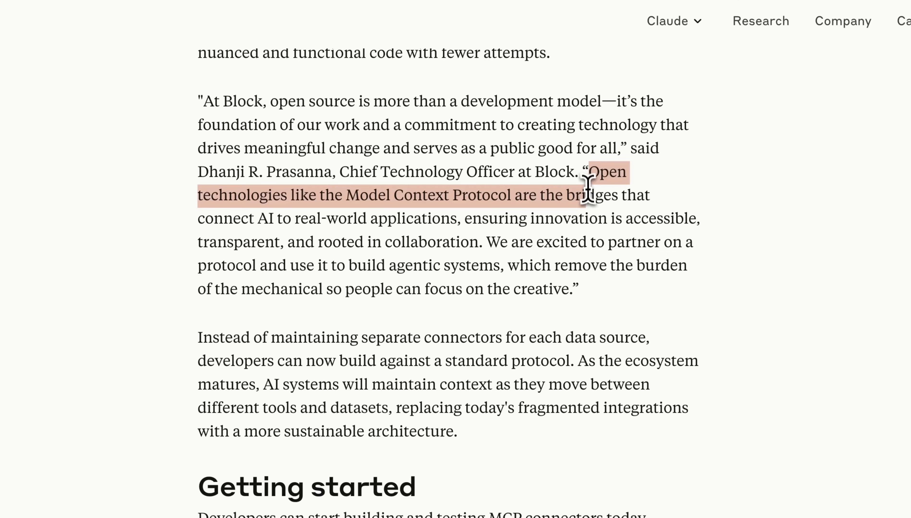
{"action": "left_click", "coordinate": [495, 195]}
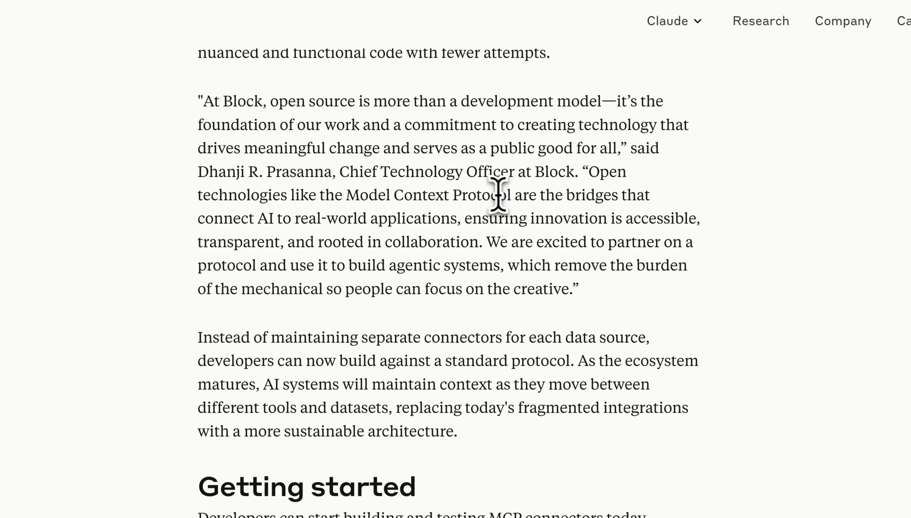
{"action": "mouse_move", "coordinate": [274, 214]}
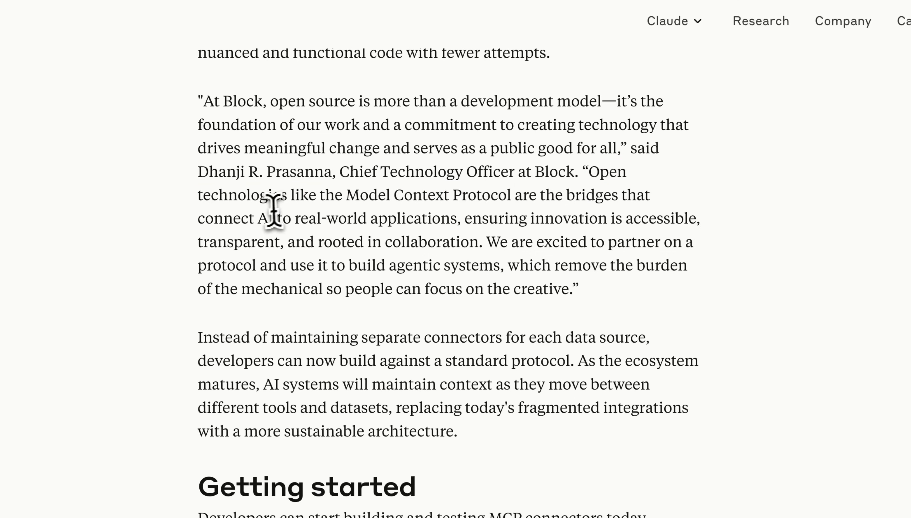
{"action": "left_click_drag", "start_coordinate": [467, 218], "coordinate": [474, 242]}
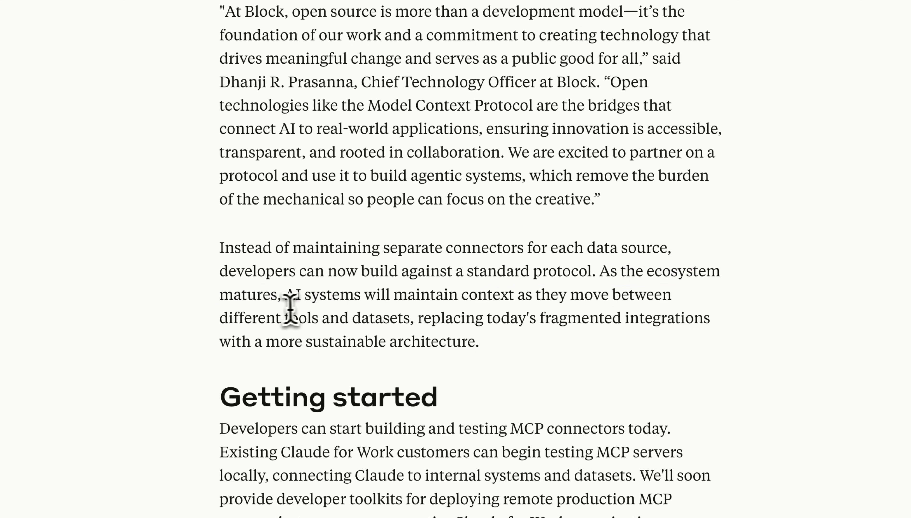
{"action": "left_click_drag", "start_coordinate": [286, 294], "coordinate": [507, 295]}
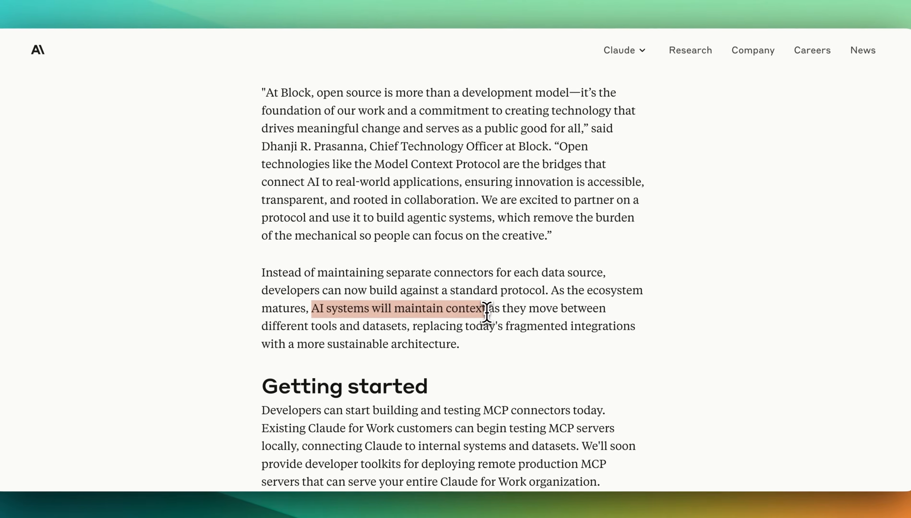
{"action": "left_click_drag", "start_coordinate": [486, 309], "coordinate": [497, 326]}
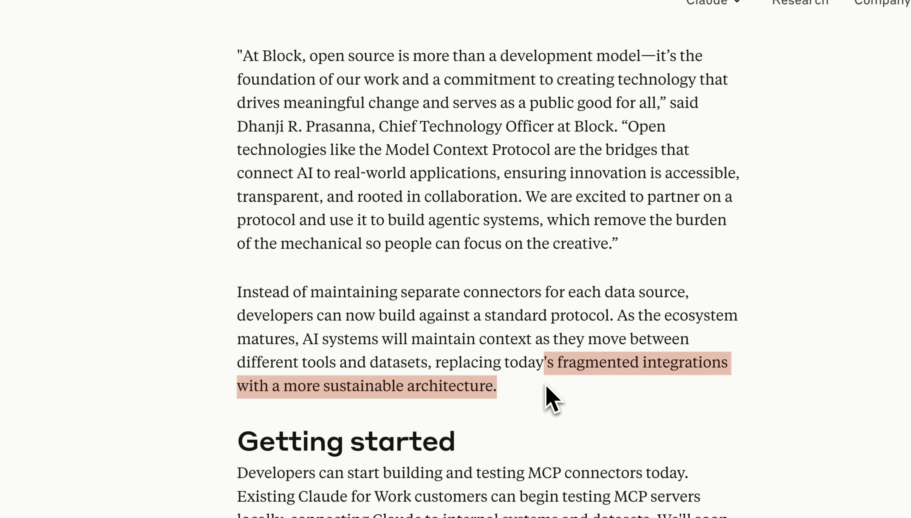
{"action": "scroll", "scroll_direction": "down", "scroll_amount": 3}
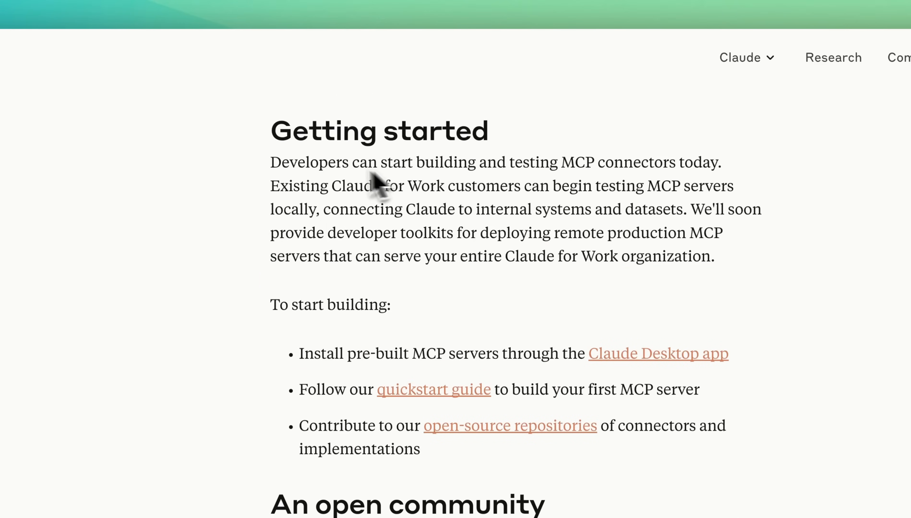
{"action": "left_click_drag", "start_coordinate": [269, 163], "coordinate": [554, 163]}
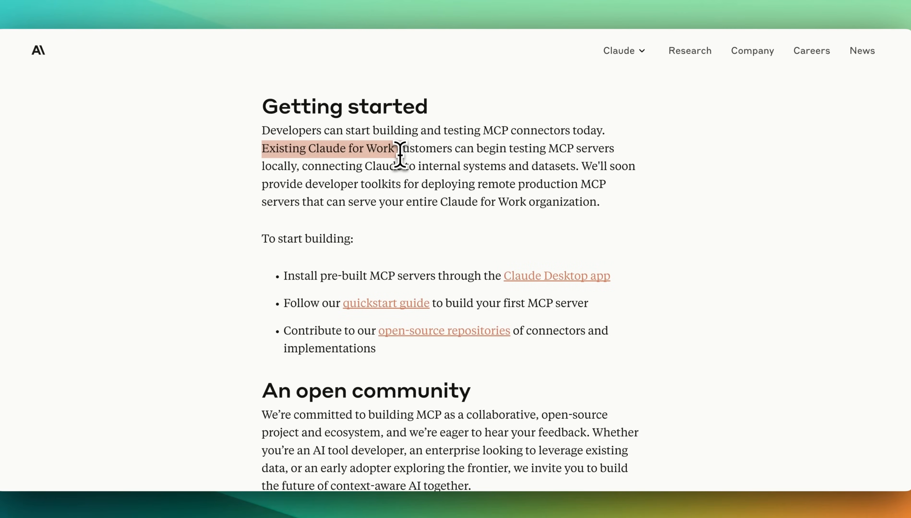
{"action": "left_click_drag", "start_coordinate": [395, 157], "coordinate": [400, 166]}
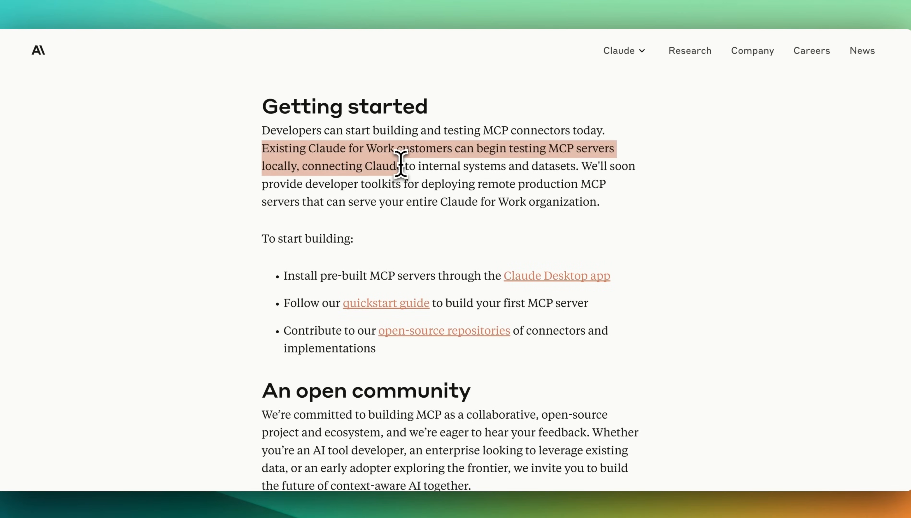
{"action": "mouse_move", "coordinate": [402, 185]}
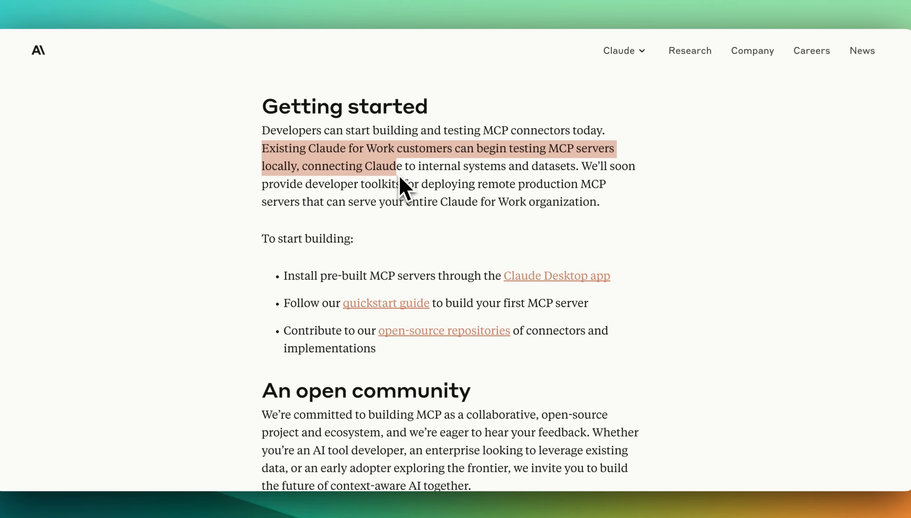
{"action": "left_click_drag", "start_coordinate": [400, 166], "coordinate": [419, 184]}
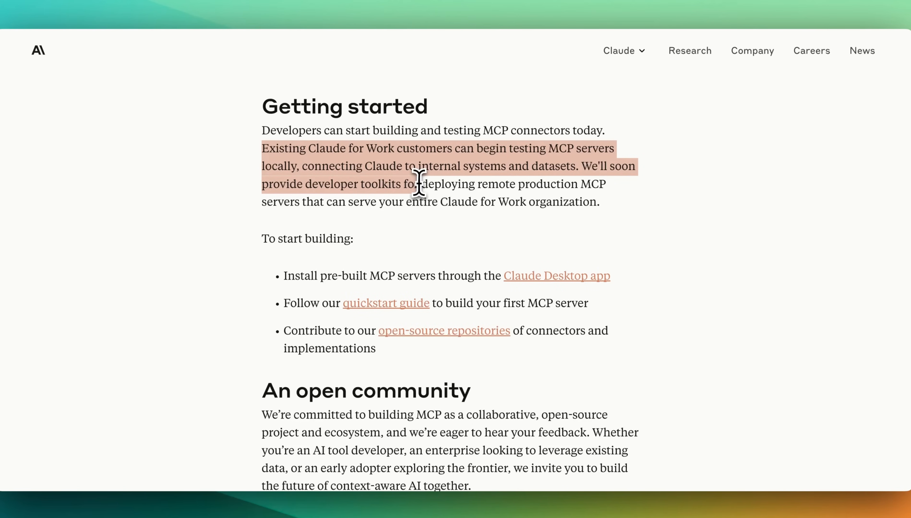
{"action": "left_click_drag", "start_coordinate": [417, 185], "coordinate": [465, 202]}
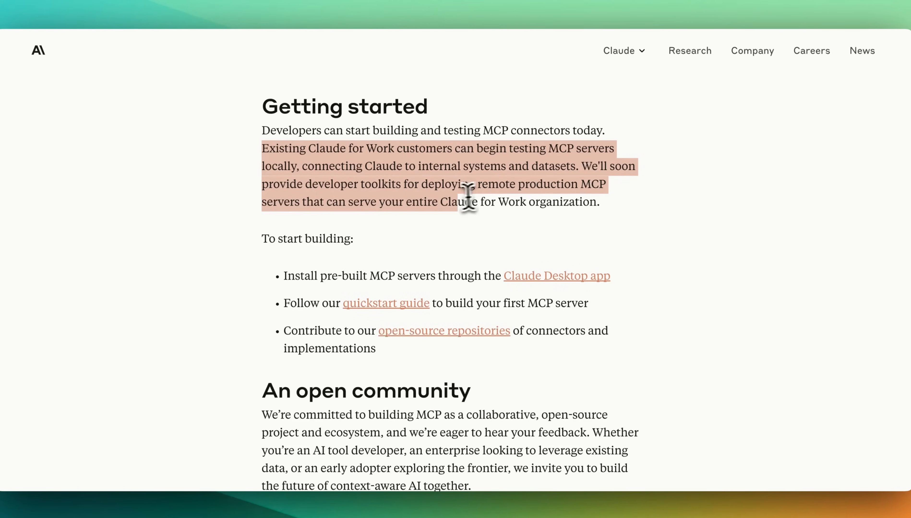
{"action": "mouse_move", "coordinate": [484, 202]}
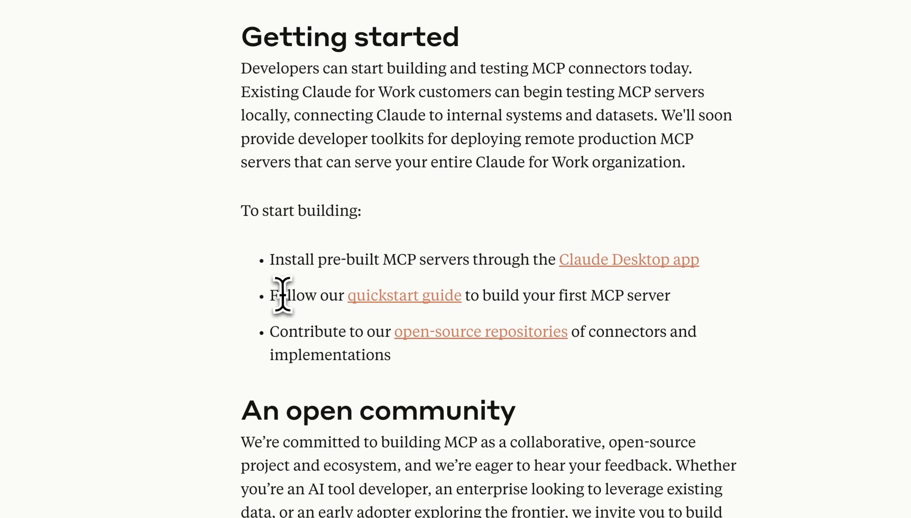
{"action": "mouse_move", "coordinate": [528, 321]}
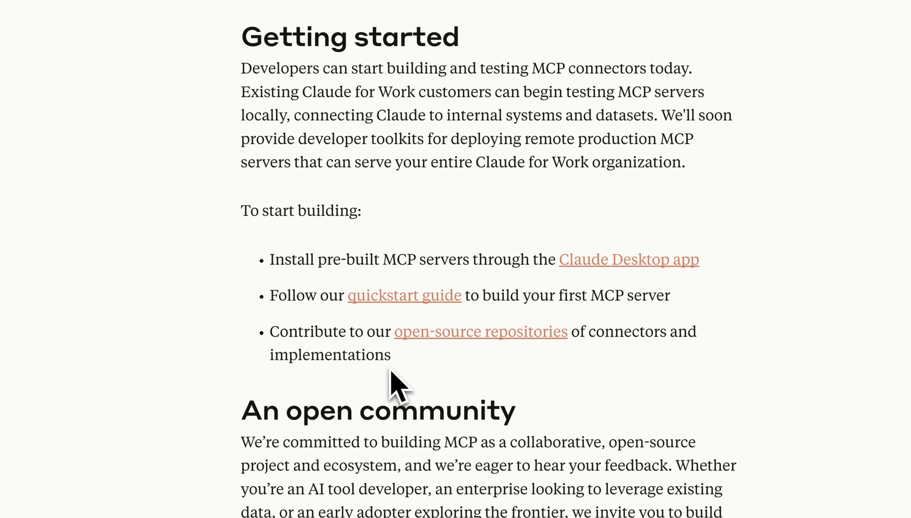
{"action": "scroll", "scroll_direction": "down", "scroll_amount": 3}
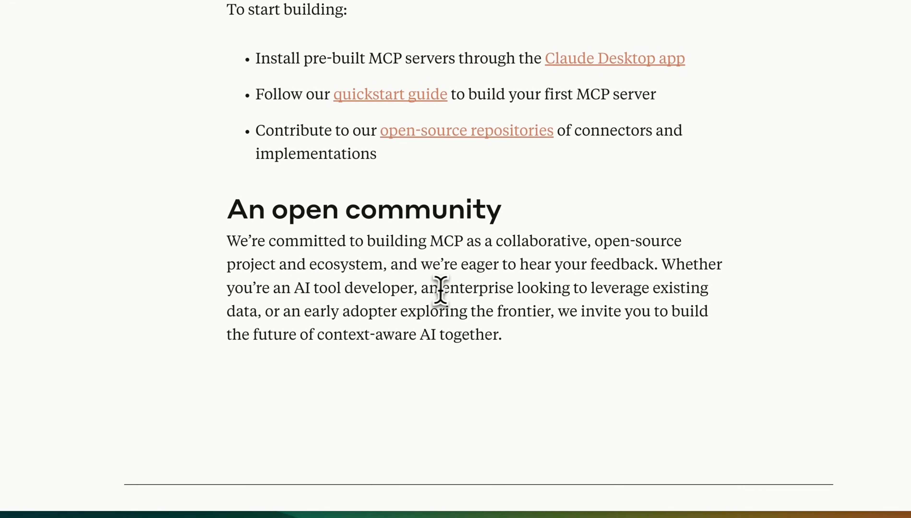
{"action": "left_click_drag", "start_coordinate": [438, 288], "coordinate": [456, 311]}
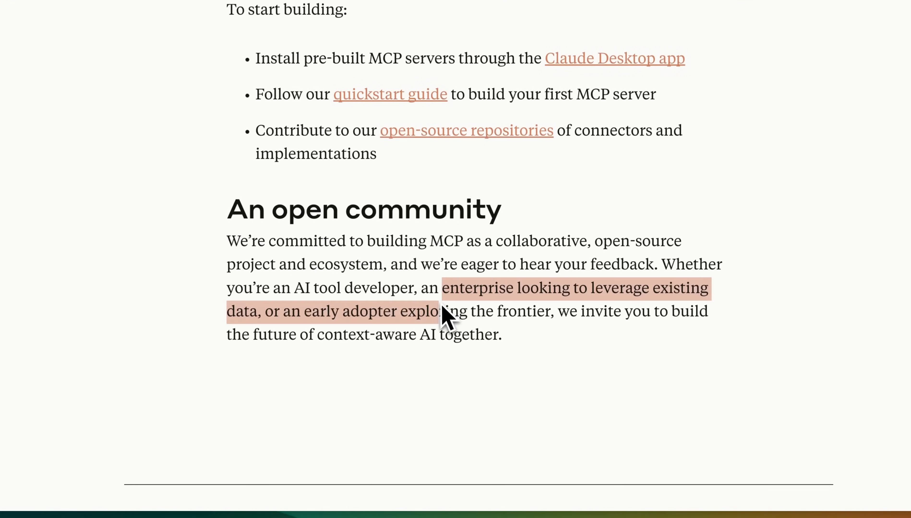
{"action": "mouse_move", "coordinate": [450, 320]}
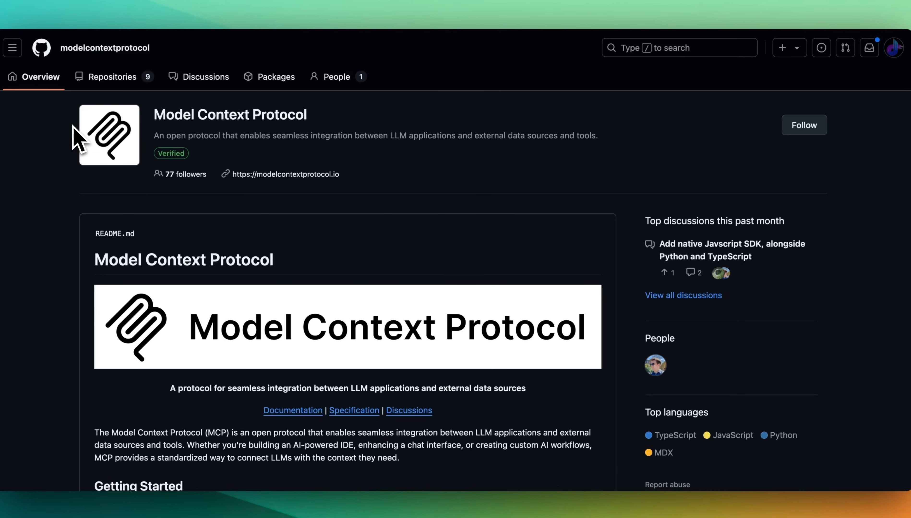
{"action": "mouse_move", "coordinate": [69, 128]}
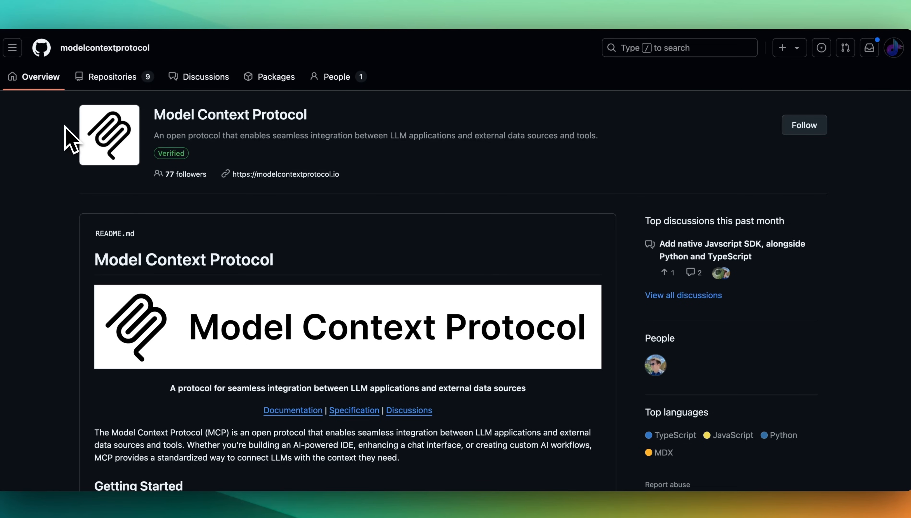
Go from the Model Context Protocol org README to the typescript-sdk repository.
{"action": "scroll", "scroll_direction": "down", "scroll_amount": 3}
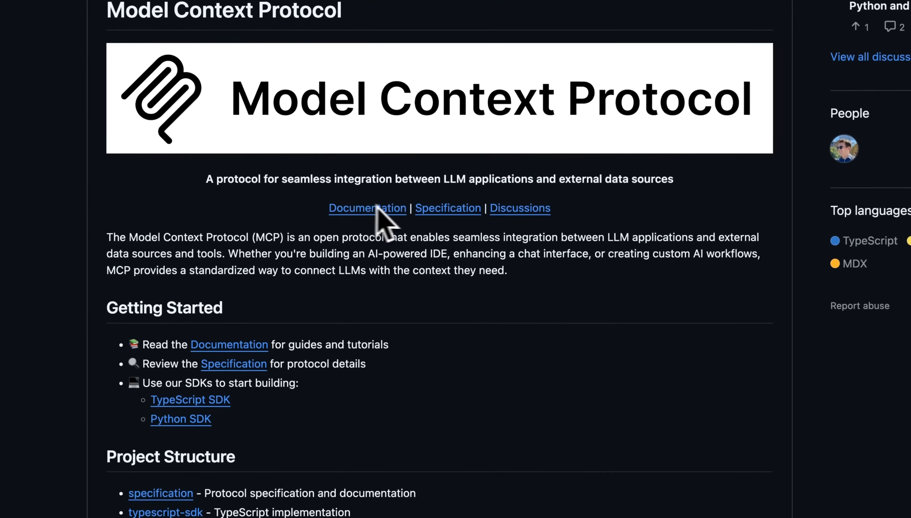
{"action": "scroll", "scroll_direction": "down", "scroll_amount": 3}
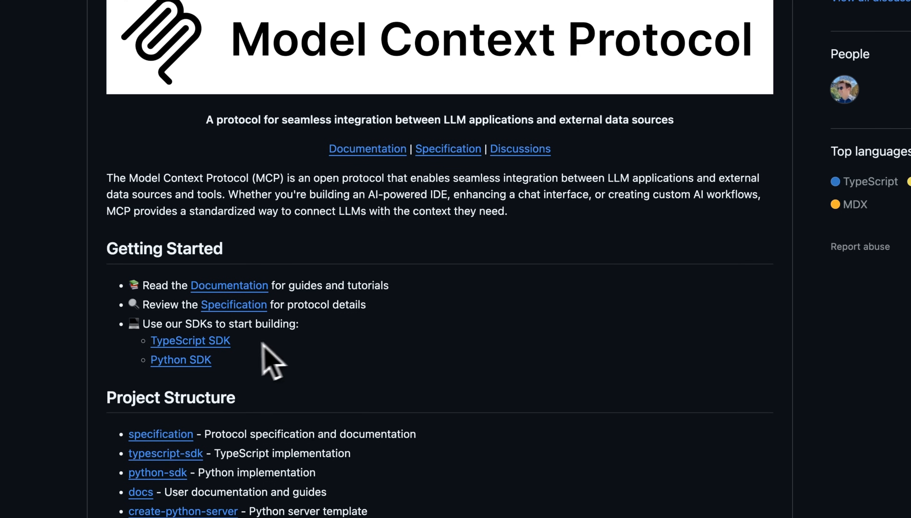
{"action": "left_click", "coordinate": [190, 341]}
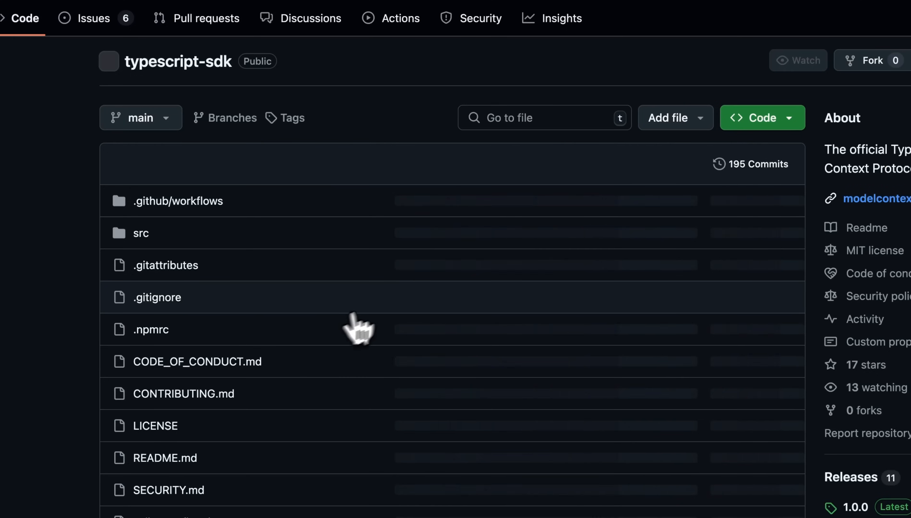
{"action": "scroll", "scroll_direction": "down", "scroll_amount": 3}
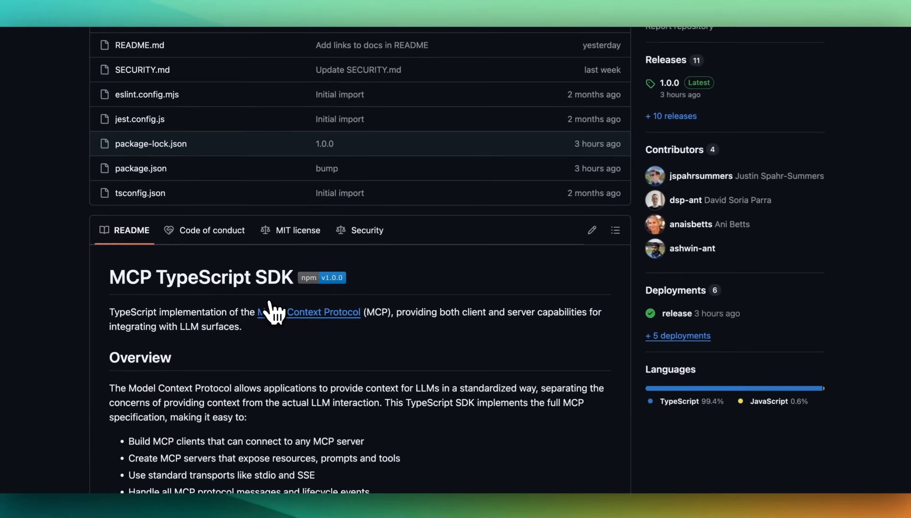
{"action": "scroll", "scroll_direction": "down", "scroll_amount": 3}
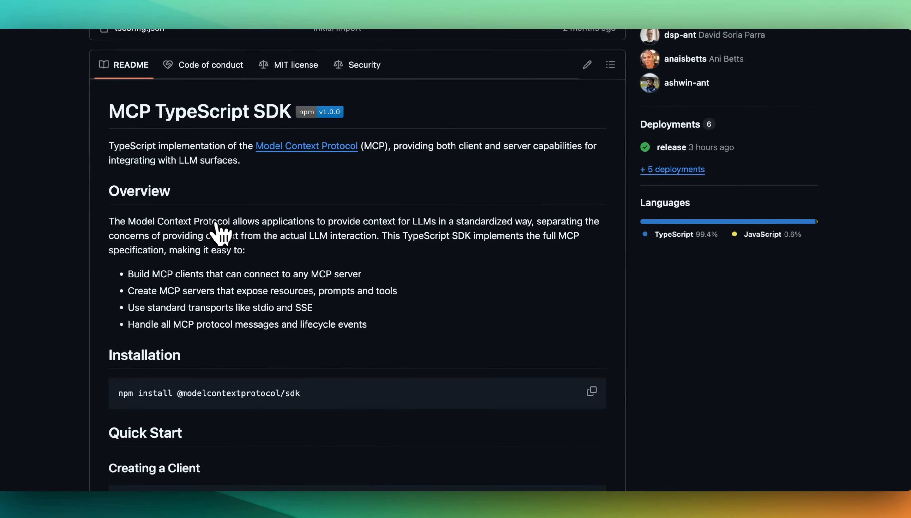
{"action": "mouse_move", "coordinate": [296, 249]}
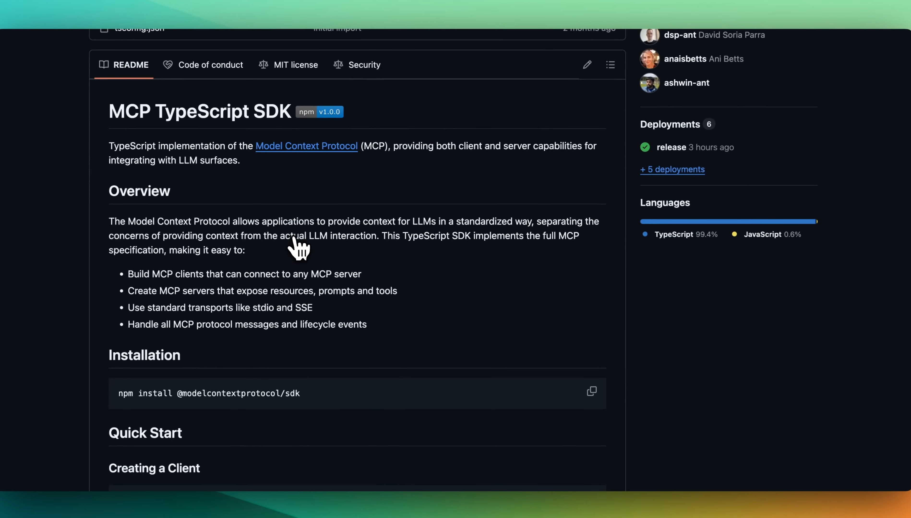
{"action": "scroll", "scroll_direction": "down", "scroll_amount": 3}
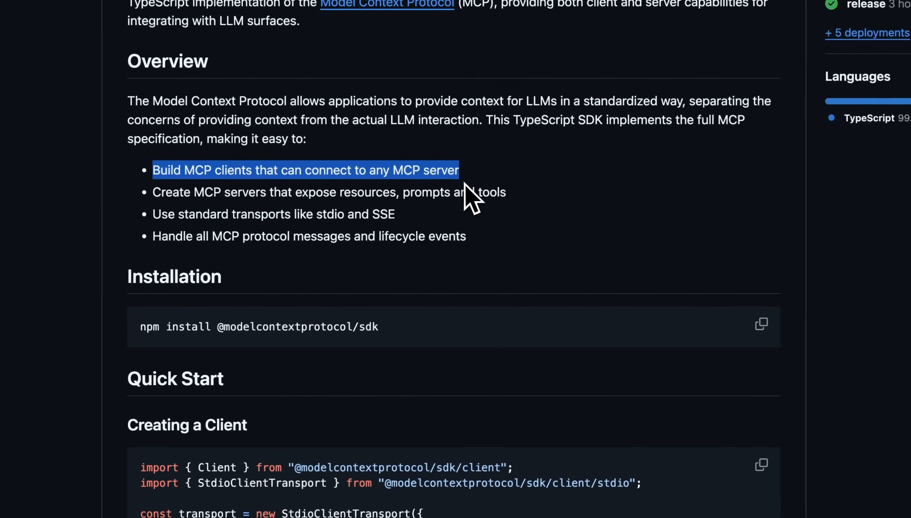
{"action": "left_click", "coordinate": [489, 178]}
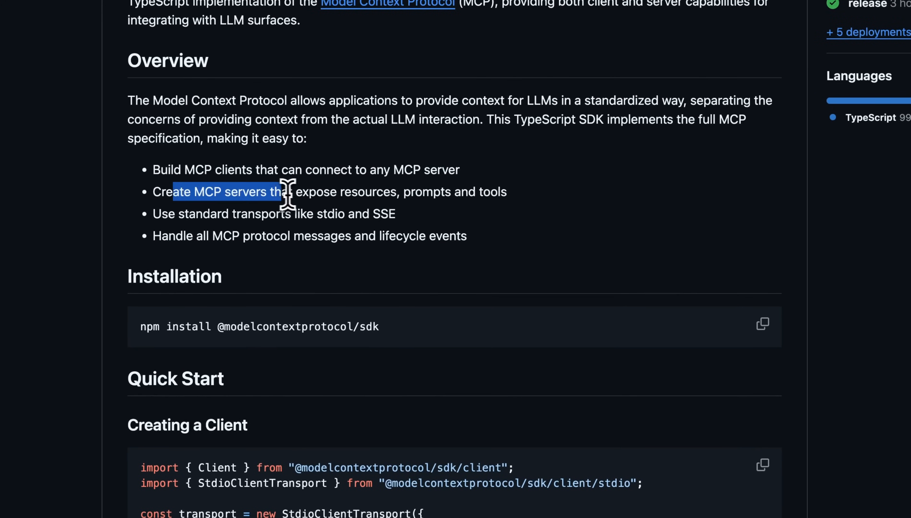
{"action": "left_click_drag", "start_coordinate": [293, 192], "coordinate": [409, 192]}
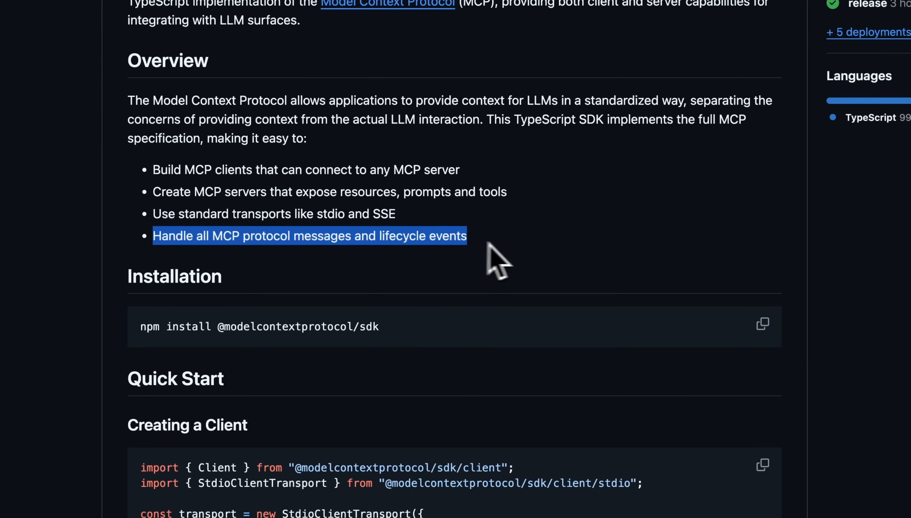
{"action": "scroll", "scroll_direction": "down", "scroll_amount": 3}
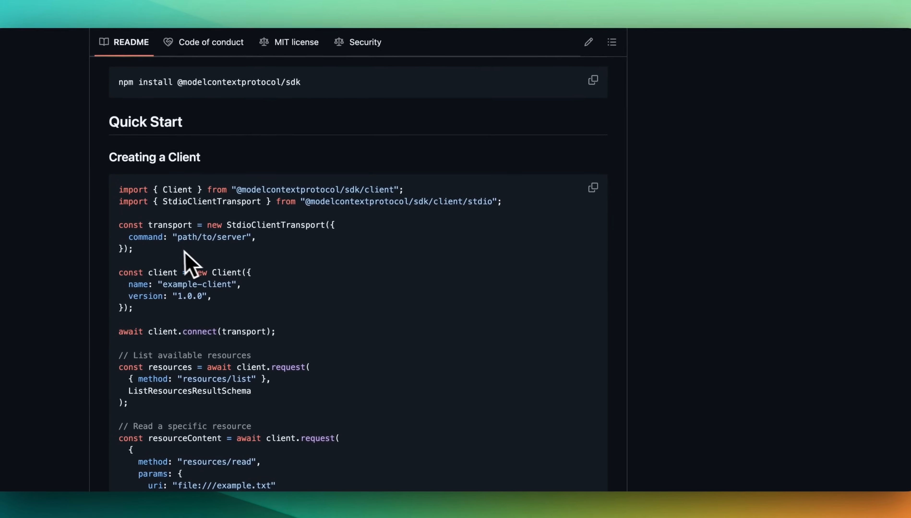
{"action": "mouse_move", "coordinate": [176, 319]}
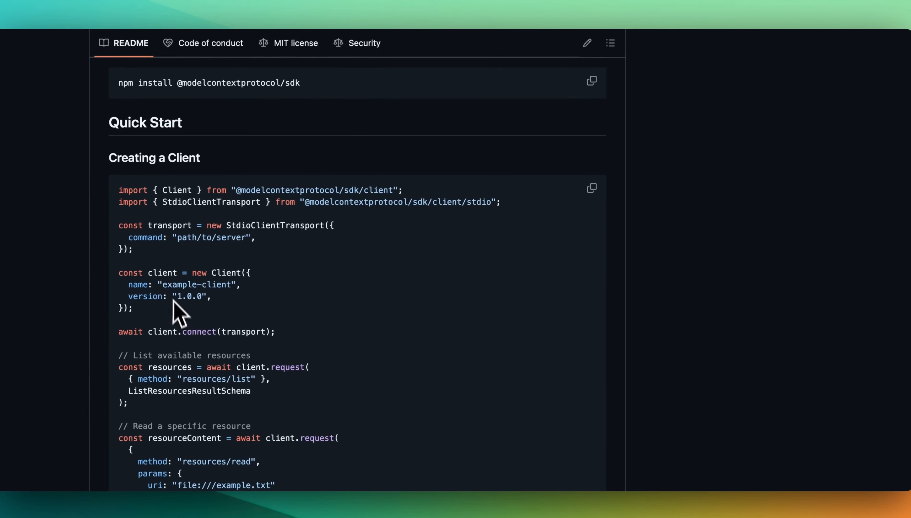
Read the SDK README from the Creating a Client code down to Creating a Server.
{"action": "scroll", "scroll_direction": "down", "scroll_amount": 3}
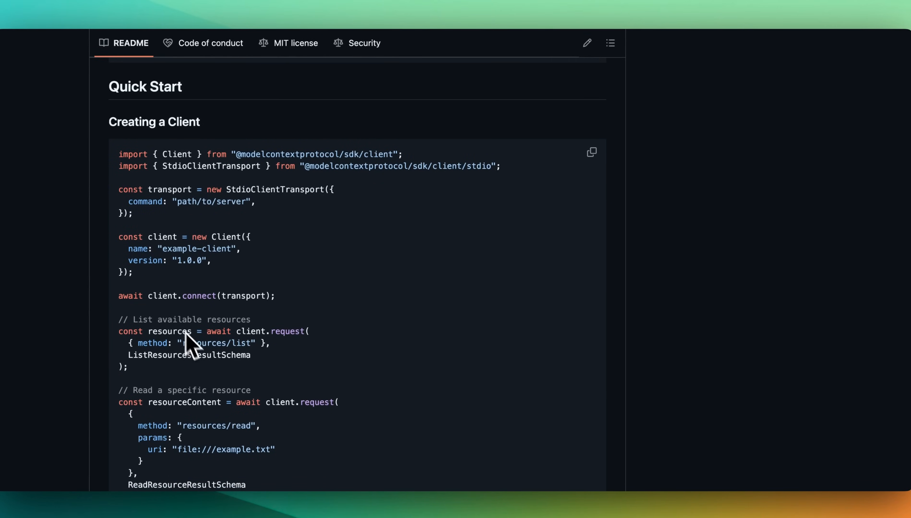
{"action": "mouse_move", "coordinate": [163, 339]}
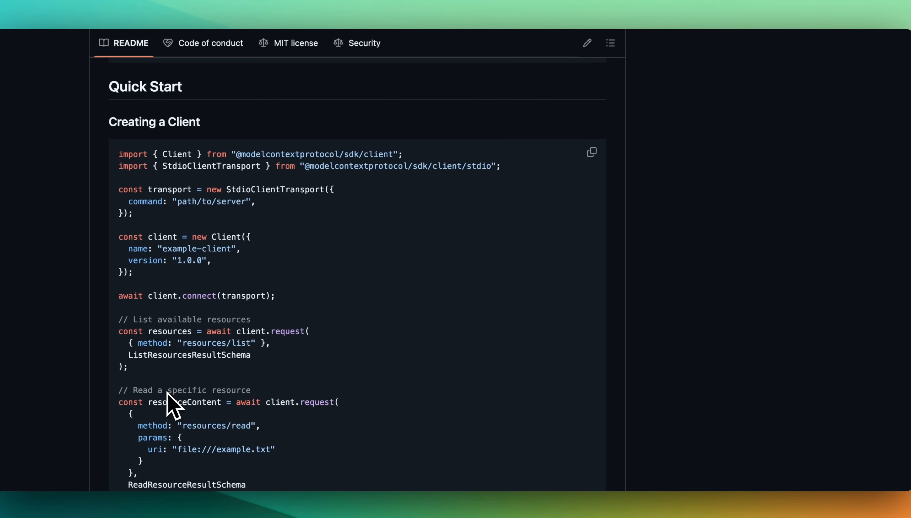
{"action": "scroll", "scroll_direction": "down", "scroll_amount": 3}
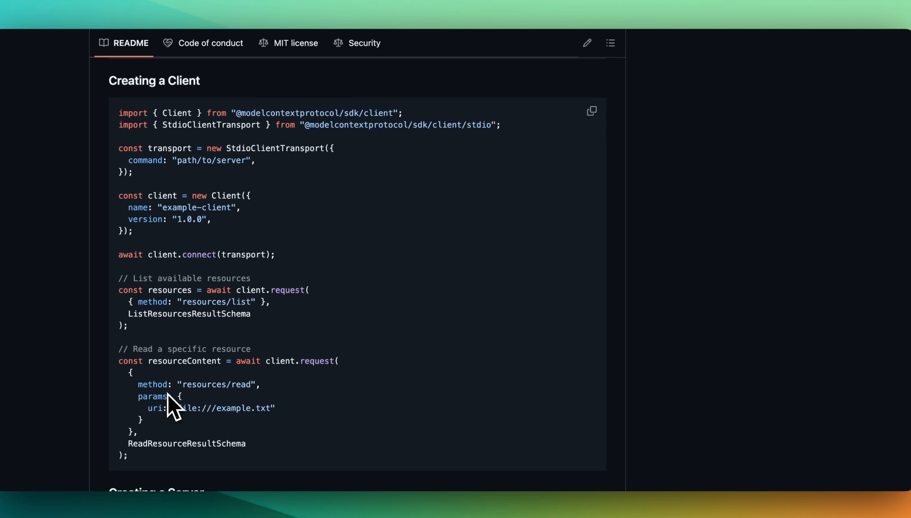
{"action": "scroll", "scroll_direction": "down", "scroll_amount": 3}
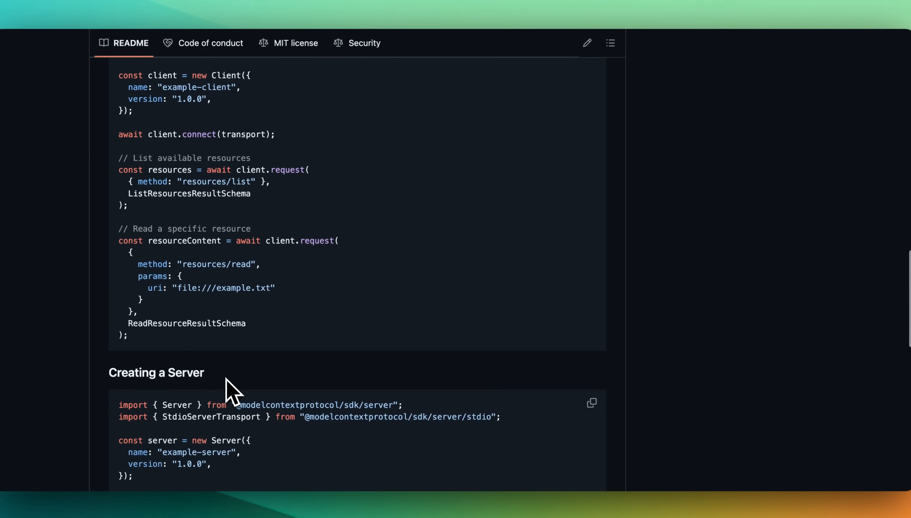
{"action": "scroll", "scroll_direction": "down", "scroll_amount": 3}
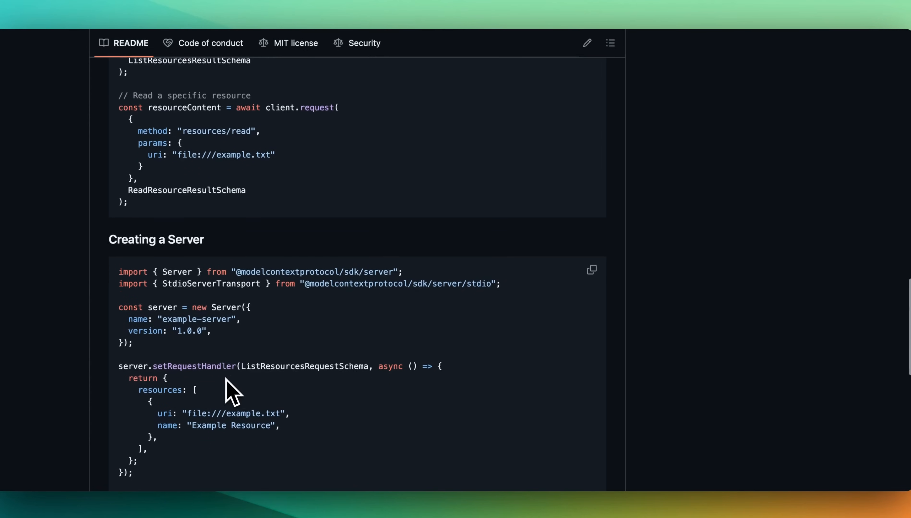
{"action": "scroll", "scroll_direction": "down", "scroll_amount": 3}
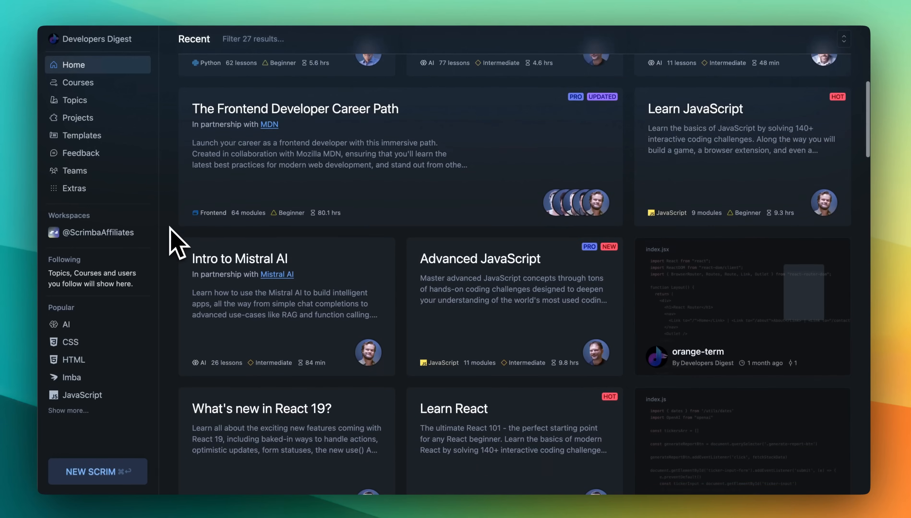
Go to the Scrimba Deployment module's 'Connect your worker to OpenAI' lesson.
{"action": "scroll", "scroll_direction": "down", "scroll_amount": 3}
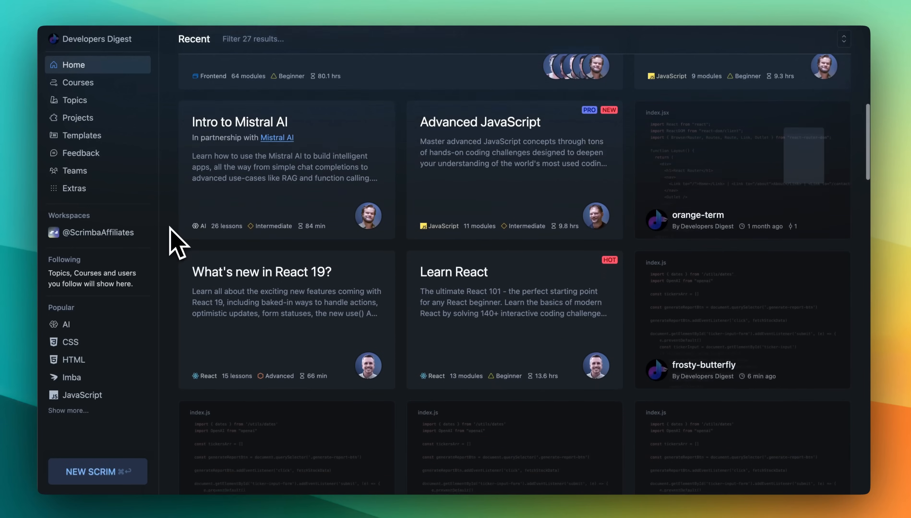
{"action": "scroll", "scroll_direction": "down", "scroll_amount": 3}
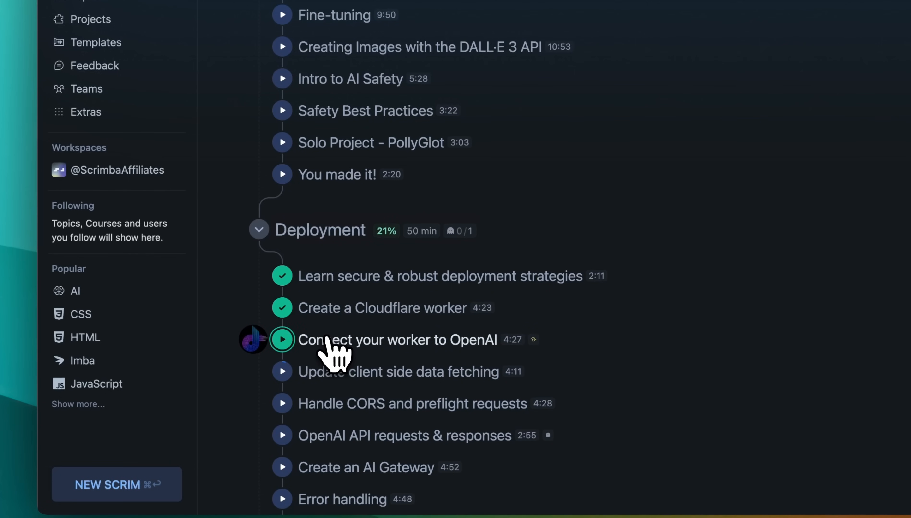
{"action": "left_click", "coordinate": [282, 340]}
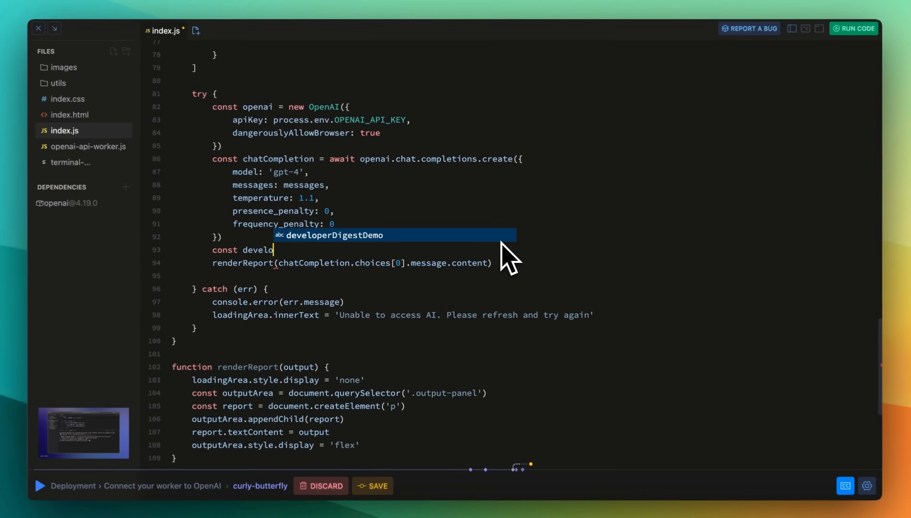
Add const developerDigestDemo with a 'Hello world!' example-of-Scrimba string in index.js.
{"action": "key", "text": "Tab"}
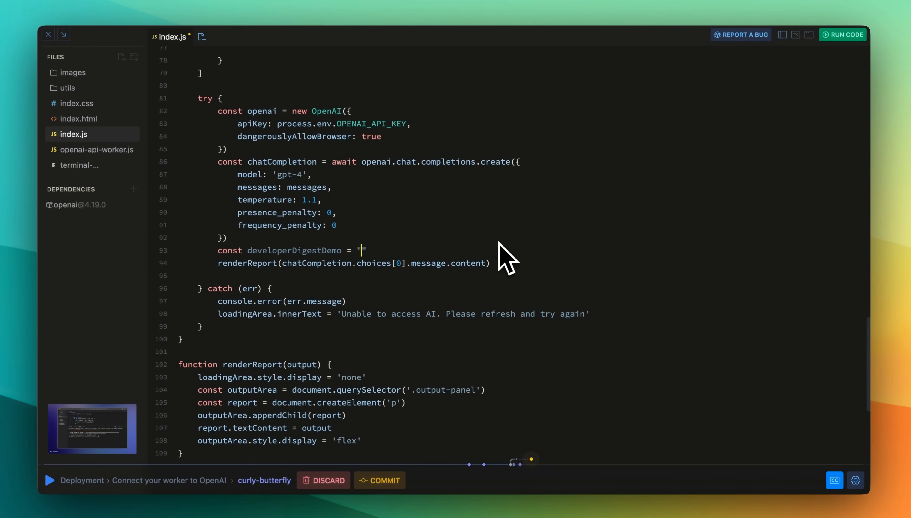
{"action": "type", "text": "Hello wo"}
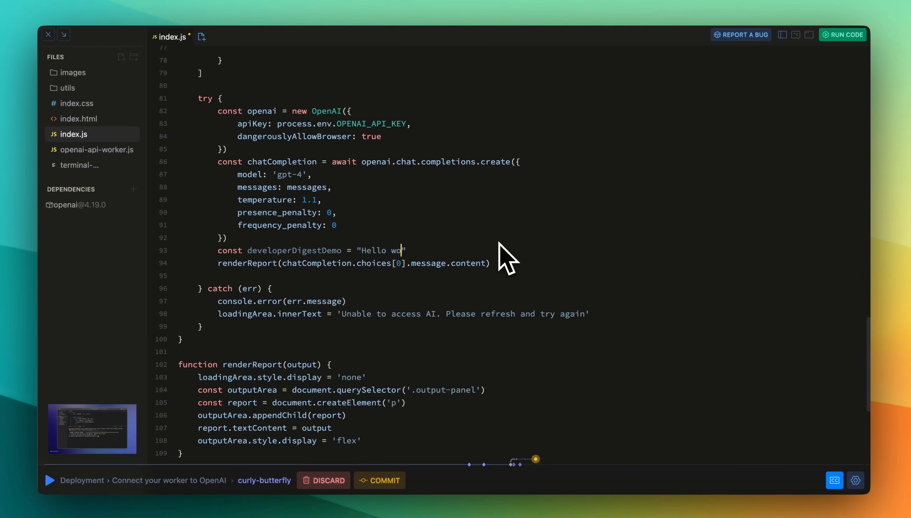
{"action": "type", "text": "rld! This is a"}
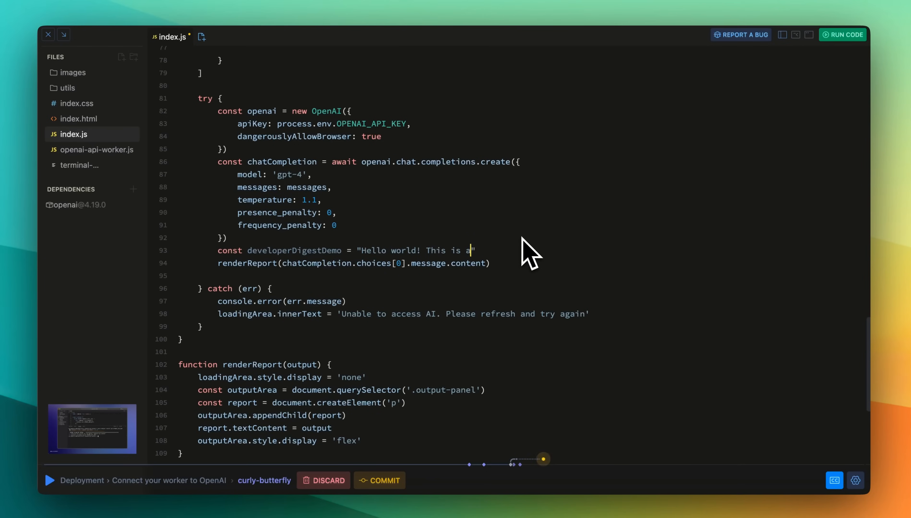
{"action": "type", "text": "n example"}
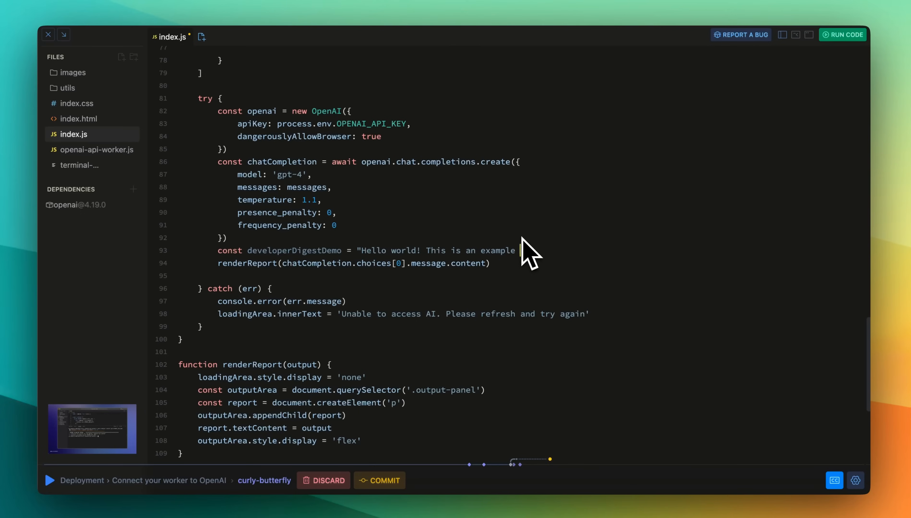
{"action": "type", "text": "Scrim"}
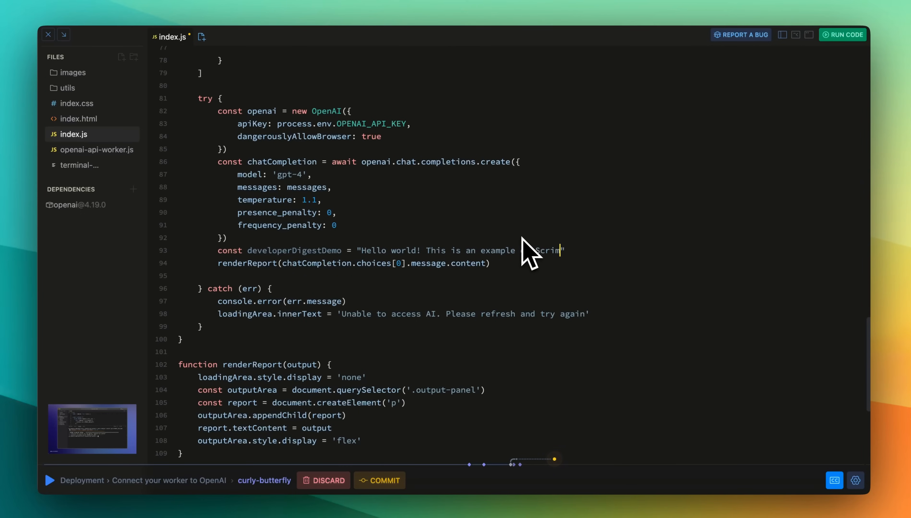
{"action": "type", "text": "of Scrimba!"}
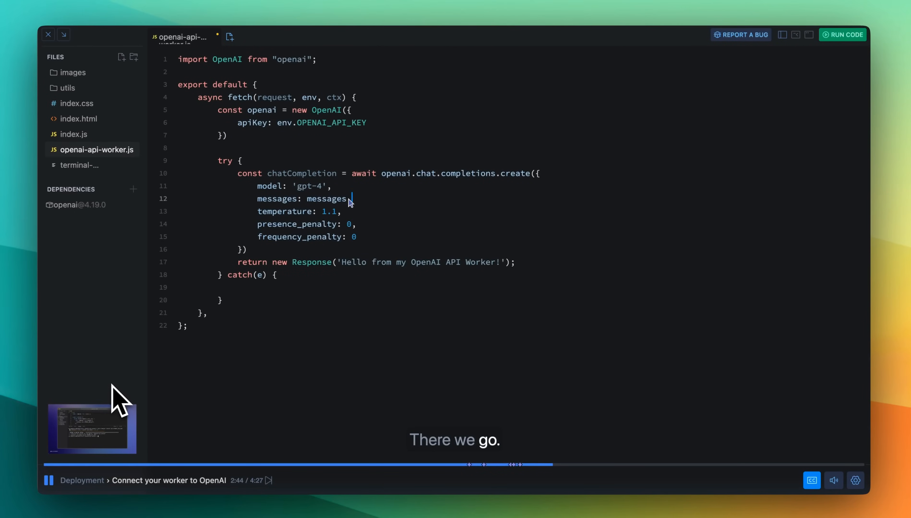
Replace the worker's messages value with an array holding { role: 'user', content }.
{"action": "double_click", "coordinate": [327, 199]}
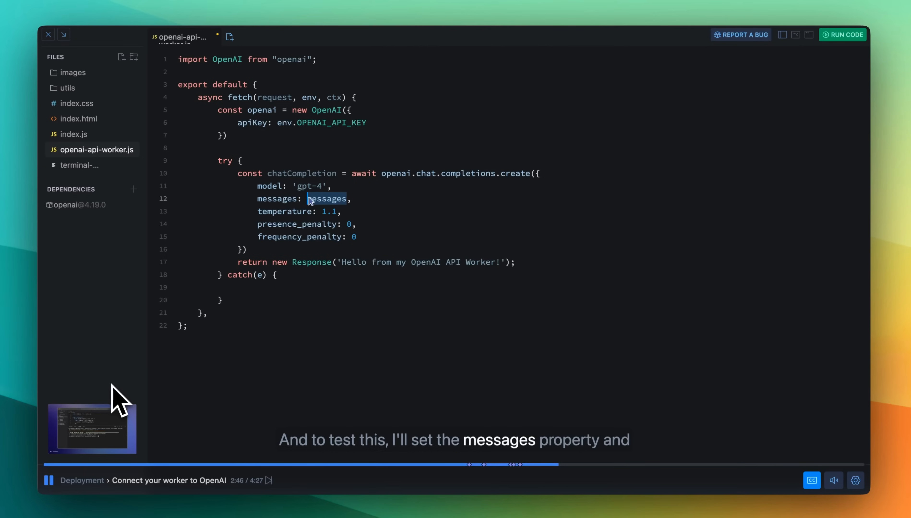
{"action": "type", "text": "[]"}
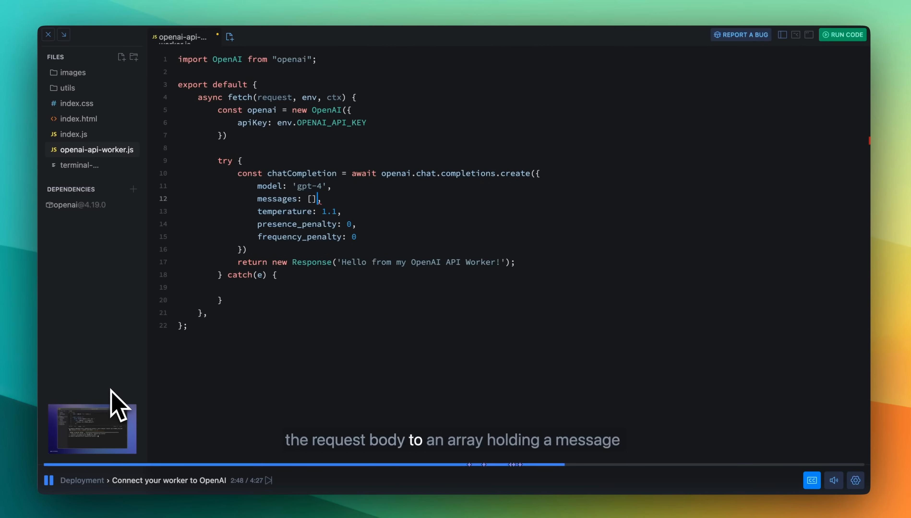
{"action": "type", "text": "{"}
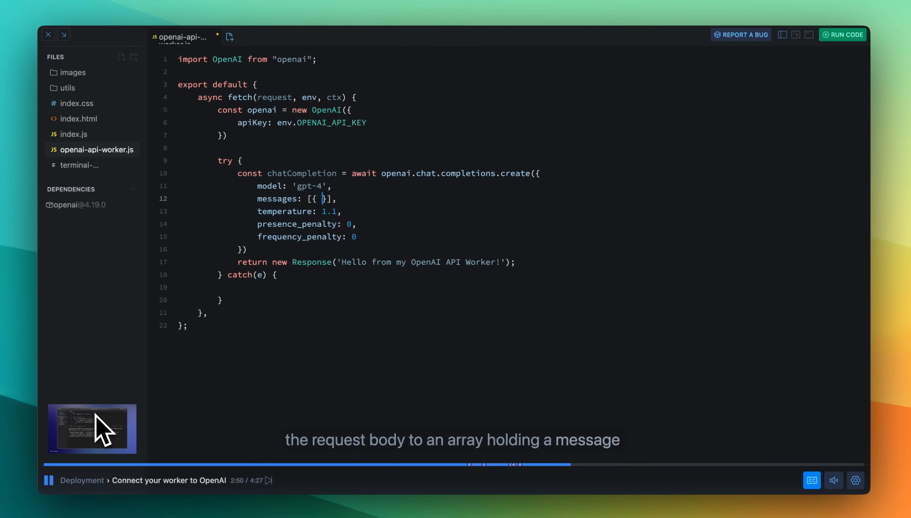
{"action": "type", "text": "role:"}
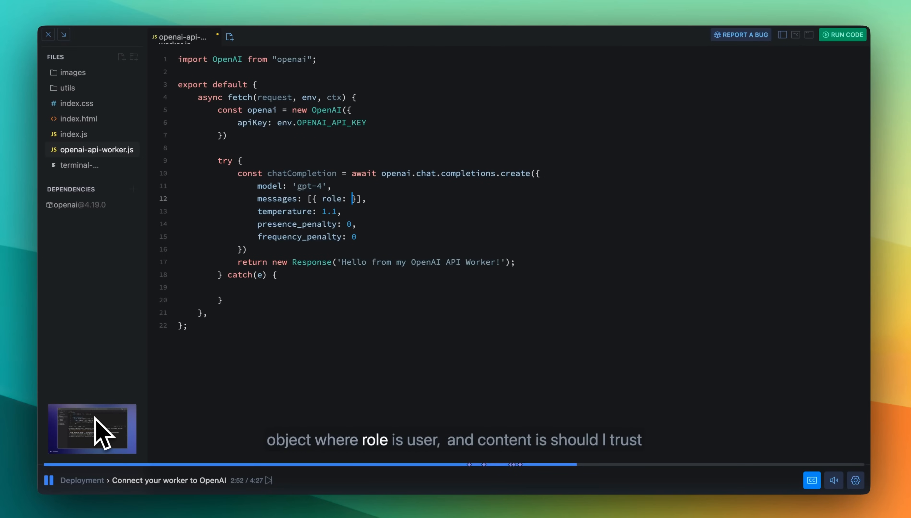
{"action": "type", "text": "'user', content"}
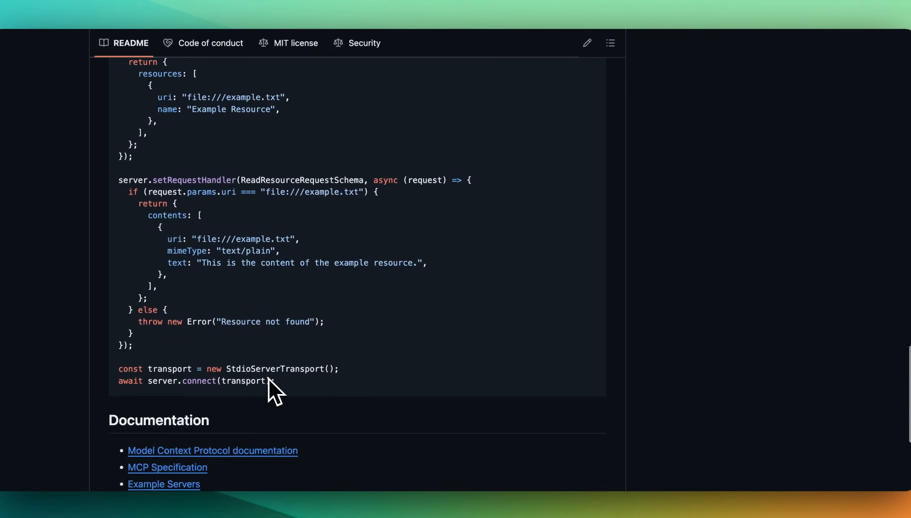
{"action": "scroll", "scroll_direction": "down", "scroll_amount": 3}
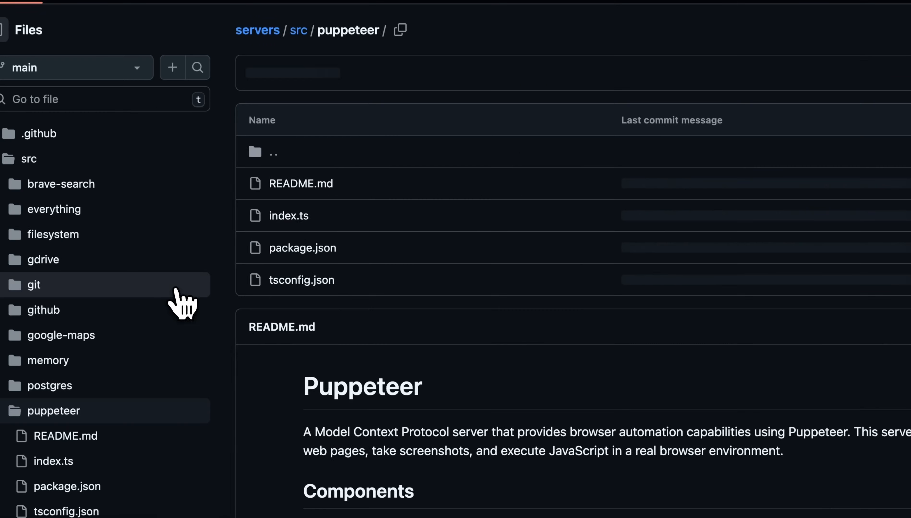
Read the Puppeteer server README's tools and resources, reaching its index.ts source.
{"action": "scroll", "scroll_direction": "down", "scroll_amount": 3}
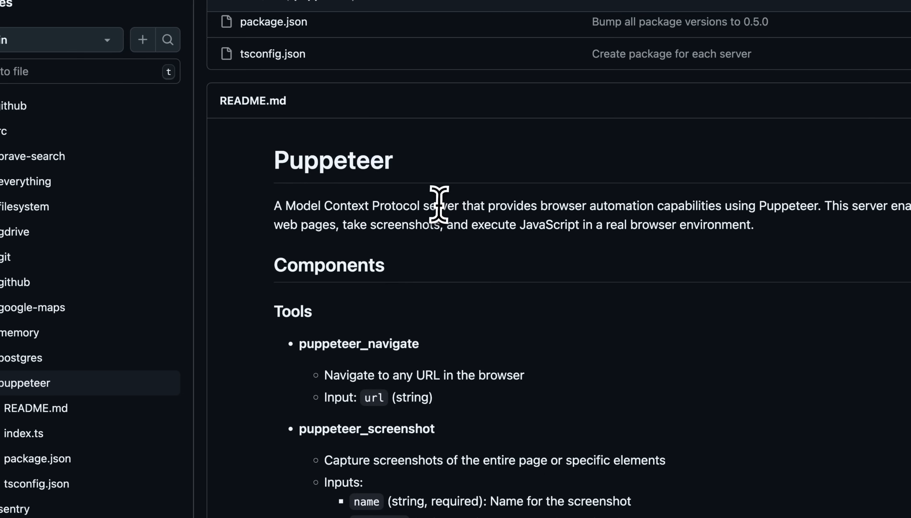
{"action": "mouse_move", "coordinate": [433, 211]}
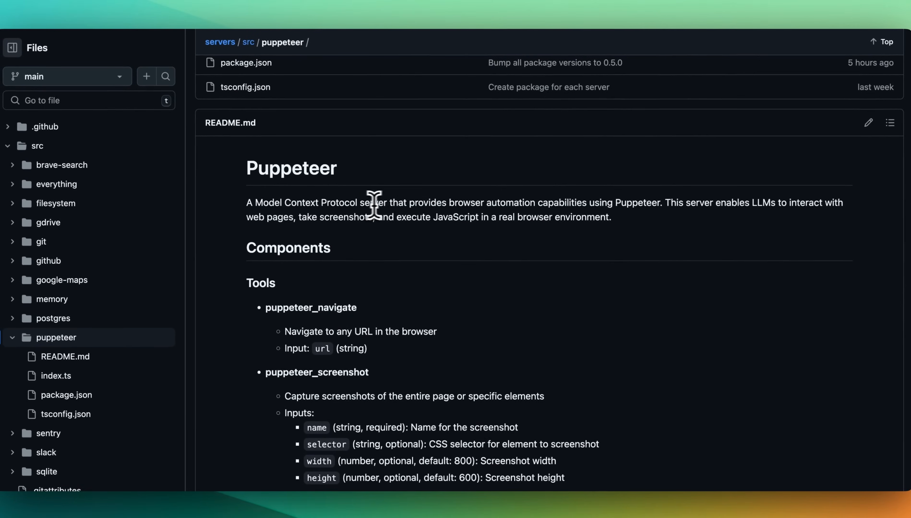
{"action": "mouse_move", "coordinate": [427, 205]}
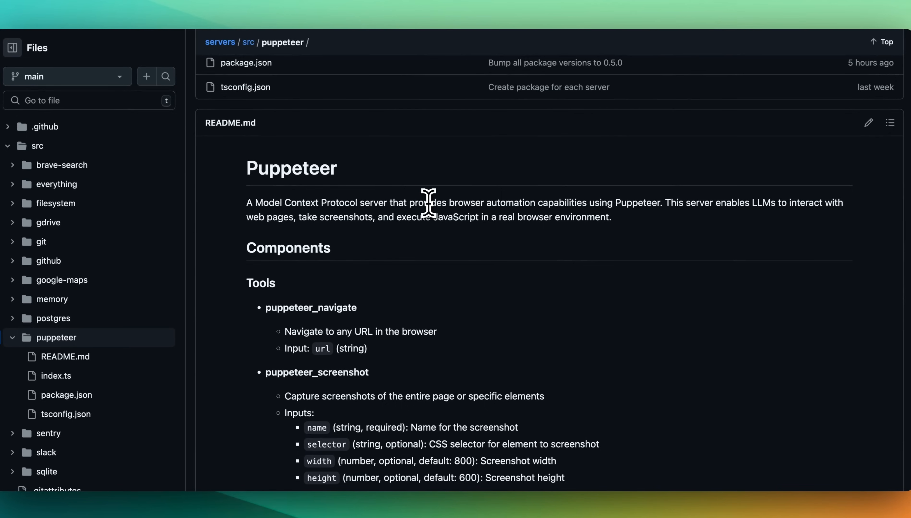
{"action": "mouse_move", "coordinate": [440, 259]}
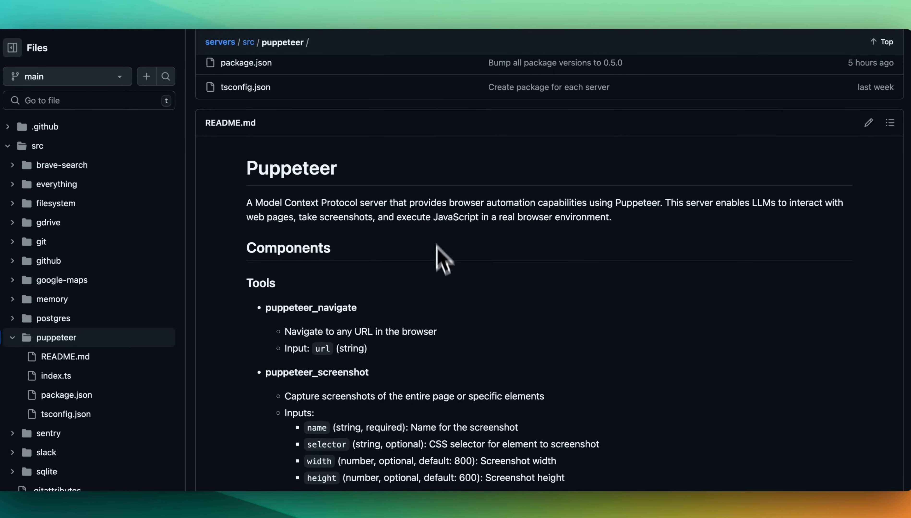
{"action": "scroll", "scroll_direction": "down", "scroll_amount": 3}
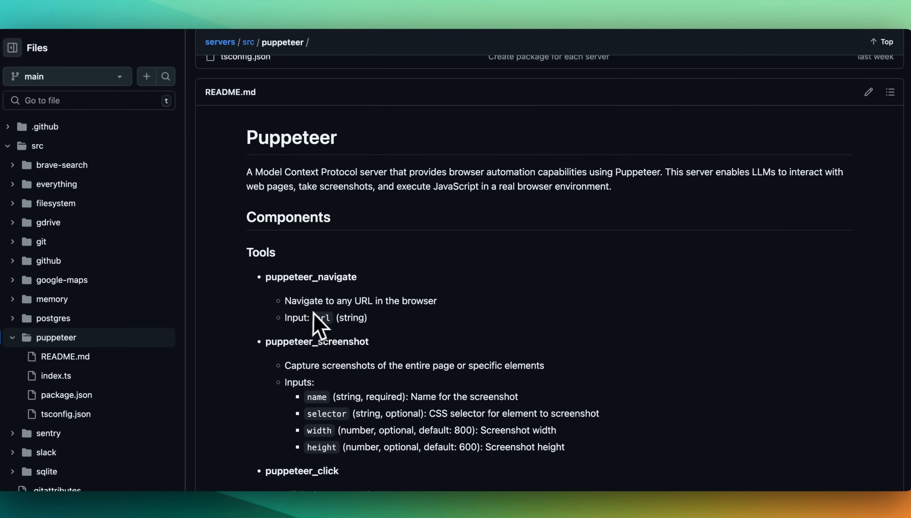
{"action": "scroll", "scroll_direction": "down", "scroll_amount": 3}
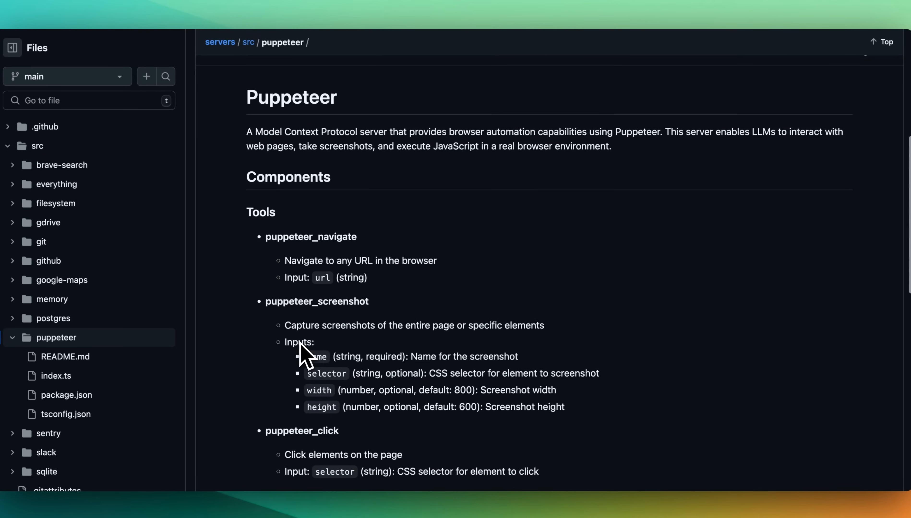
{"action": "scroll", "scroll_direction": "down", "scroll_amount": 3}
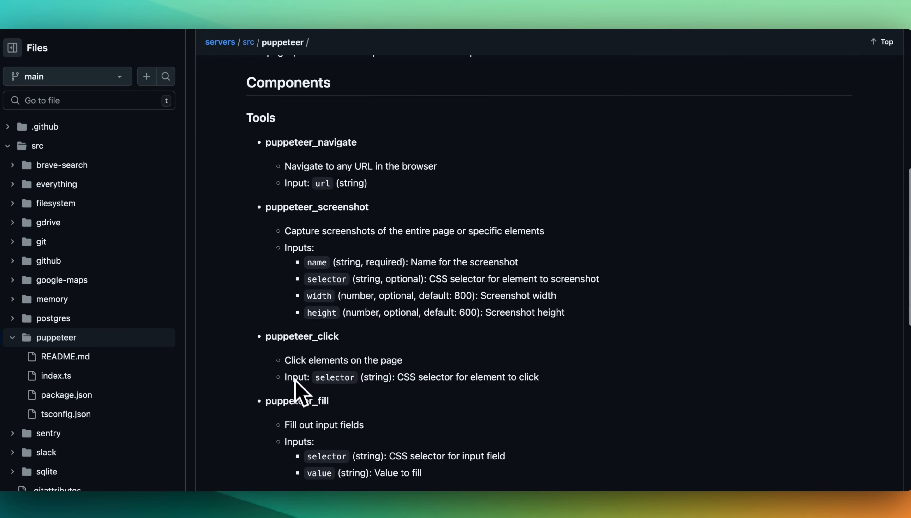
{"action": "scroll", "scroll_direction": "down", "scroll_amount": 3}
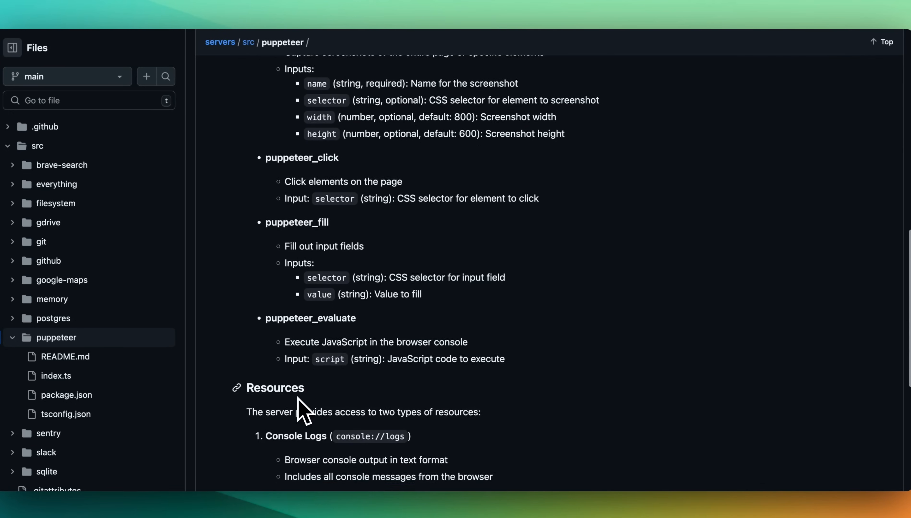
{"action": "scroll", "scroll_direction": "down", "scroll_amount": 3}
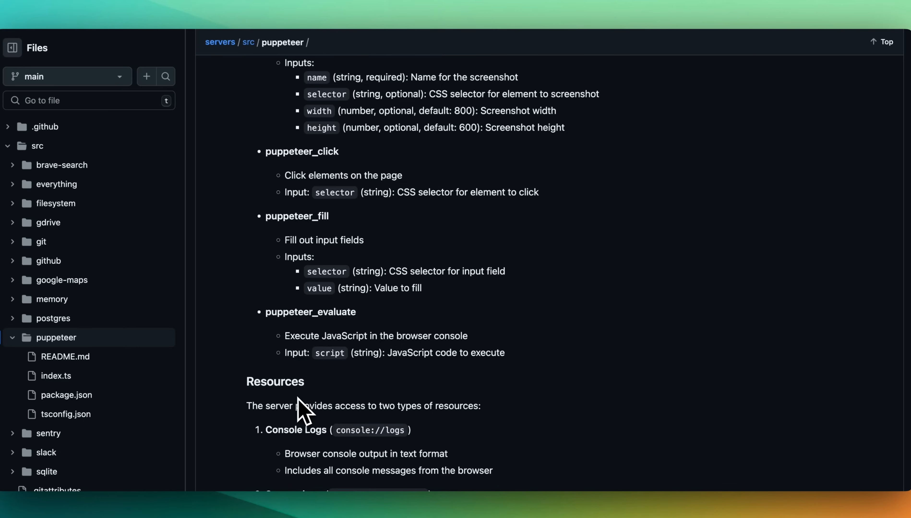
{"action": "scroll", "scroll_direction": "down", "scroll_amount": 3}
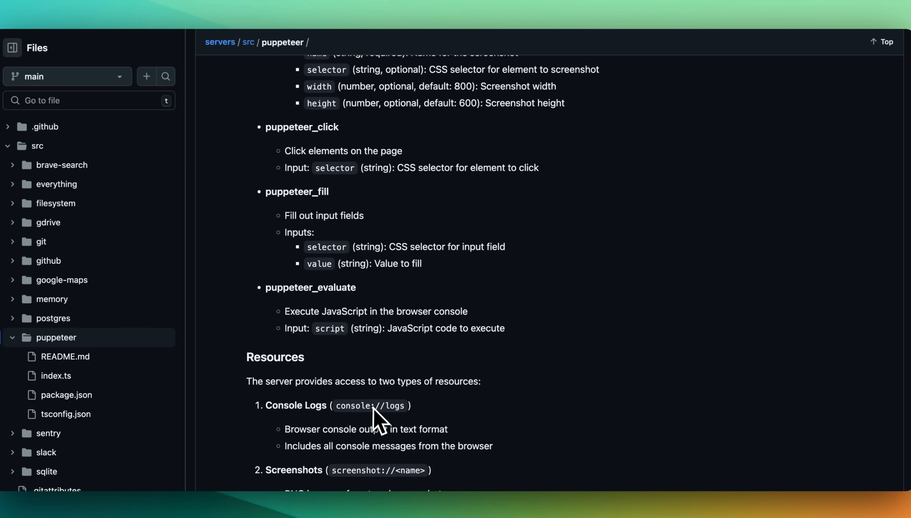
{"action": "scroll", "scroll_direction": "down", "scroll_amount": 3}
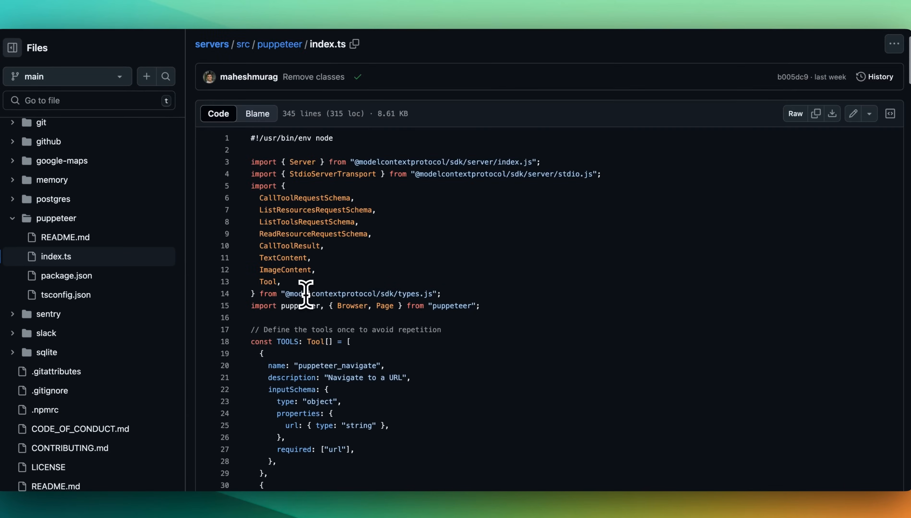
Look up references to ListResourcesRequestSchema and read through the tool handlers in index.ts.
{"action": "scroll", "scroll_direction": "down", "scroll_amount": 3}
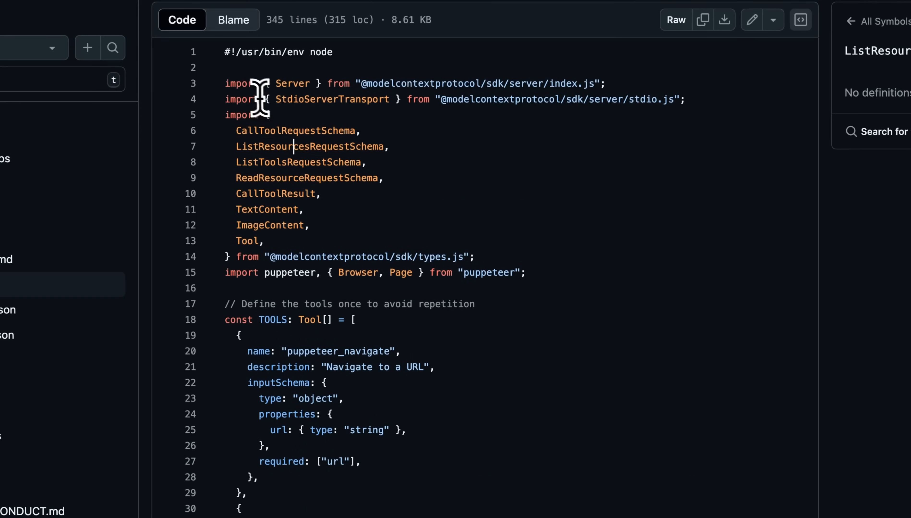
{"action": "left_click", "coordinate": [309, 146]}
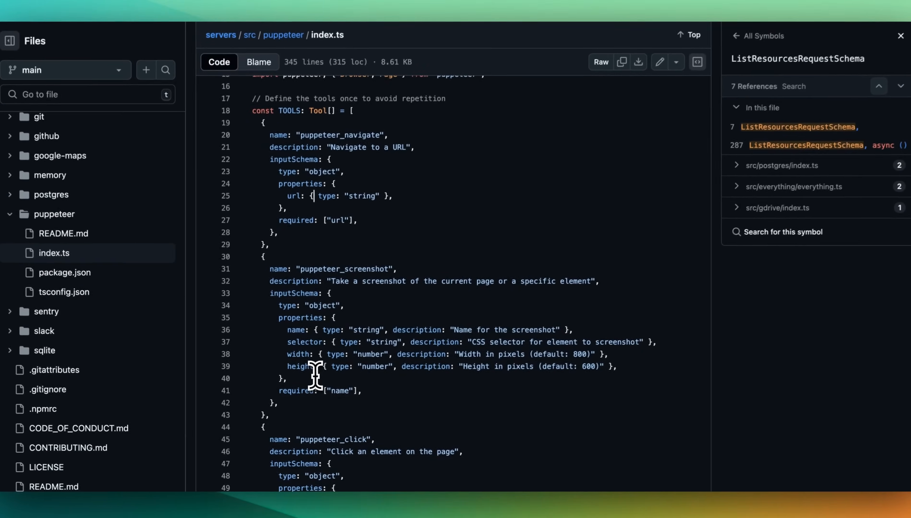
{"action": "scroll", "scroll_direction": "down", "scroll_amount": 3}
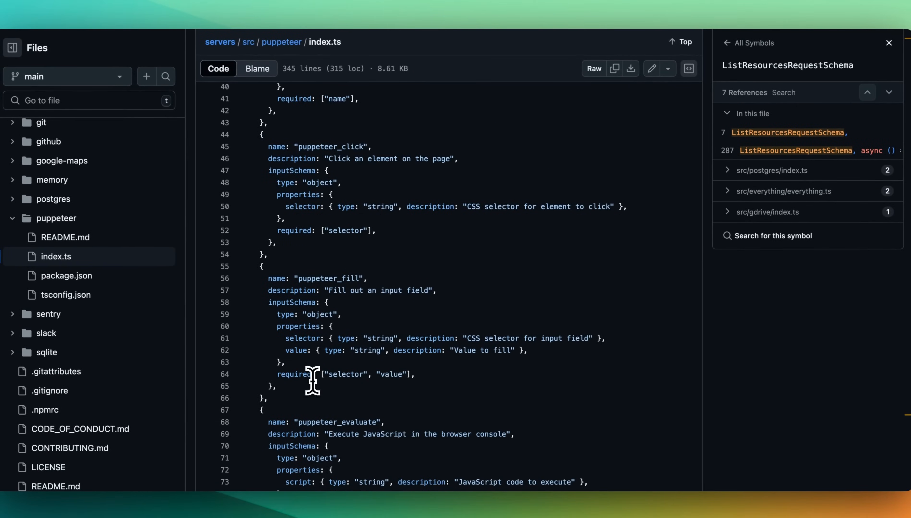
{"action": "scroll", "scroll_direction": "down", "scroll_amount": 3}
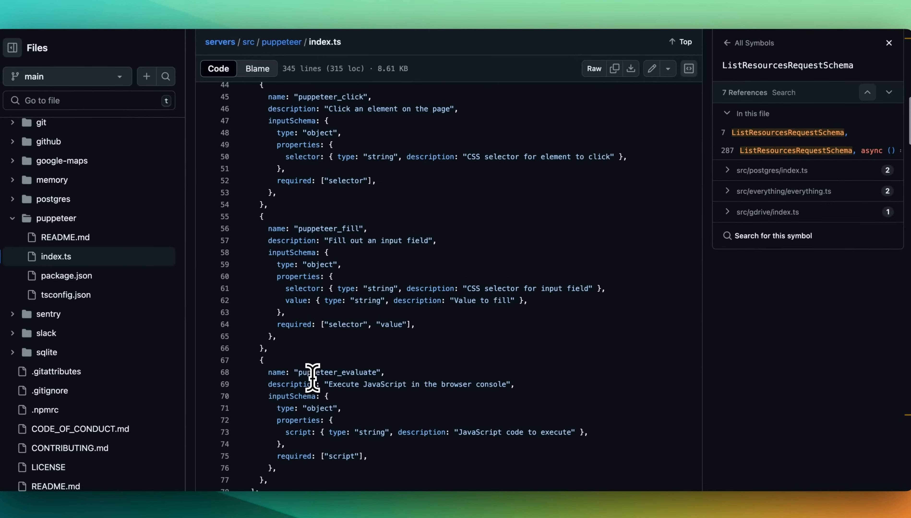
{"action": "scroll", "scroll_direction": "down", "scroll_amount": 3}
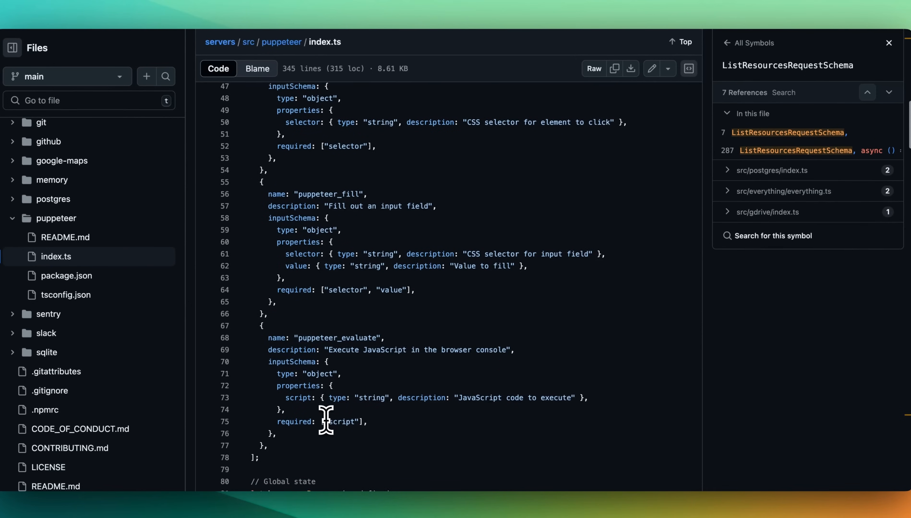
{"action": "scroll", "scroll_direction": "down", "scroll_amount": 3}
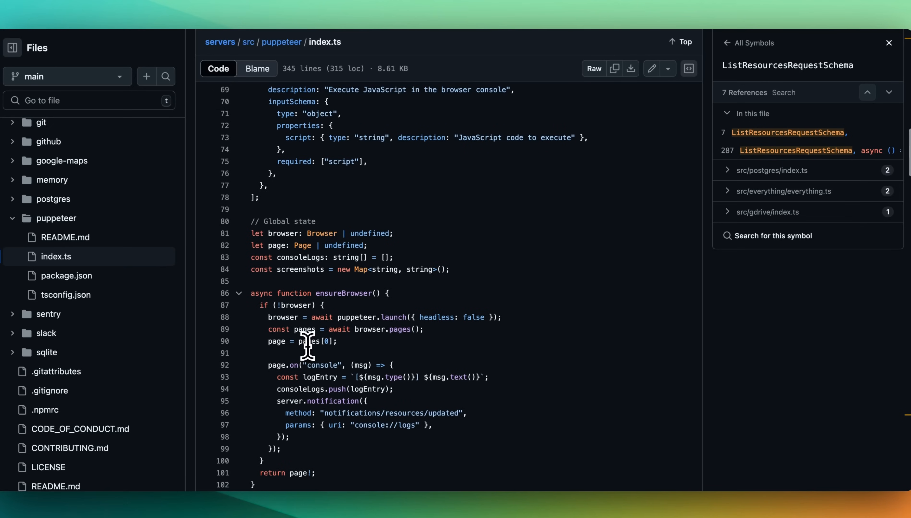
Read the resource request handlers and runServer startup through to the file's last line.
{"action": "scroll", "scroll_direction": "down", "scroll_amount": 3}
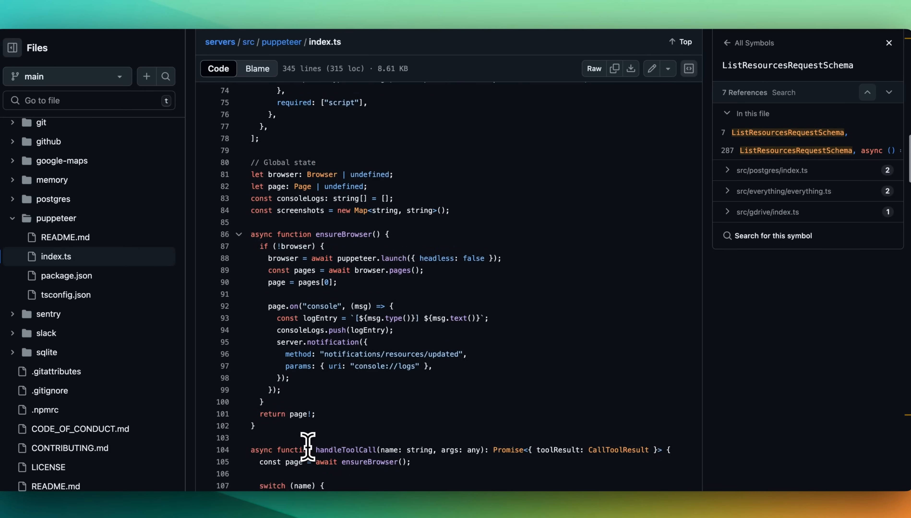
{"action": "scroll", "scroll_direction": "down", "scroll_amount": 3}
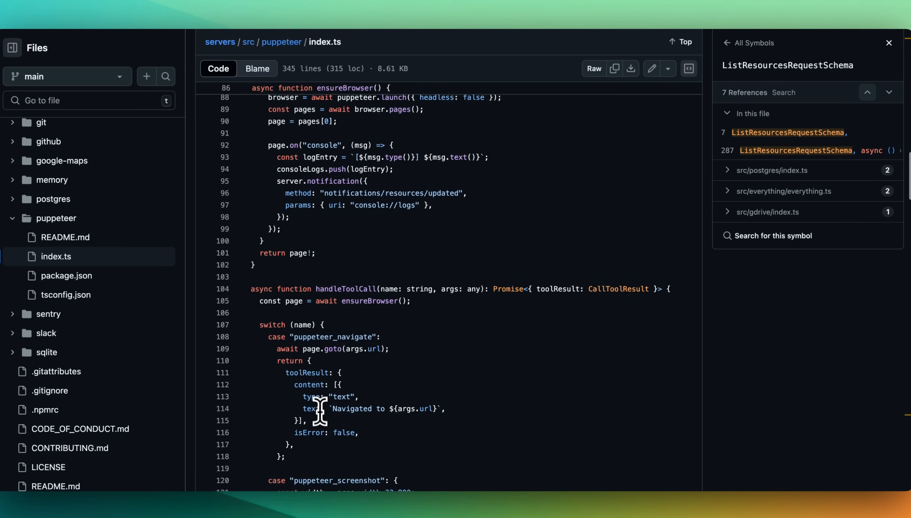
{"action": "scroll", "scroll_direction": "down", "scroll_amount": 3}
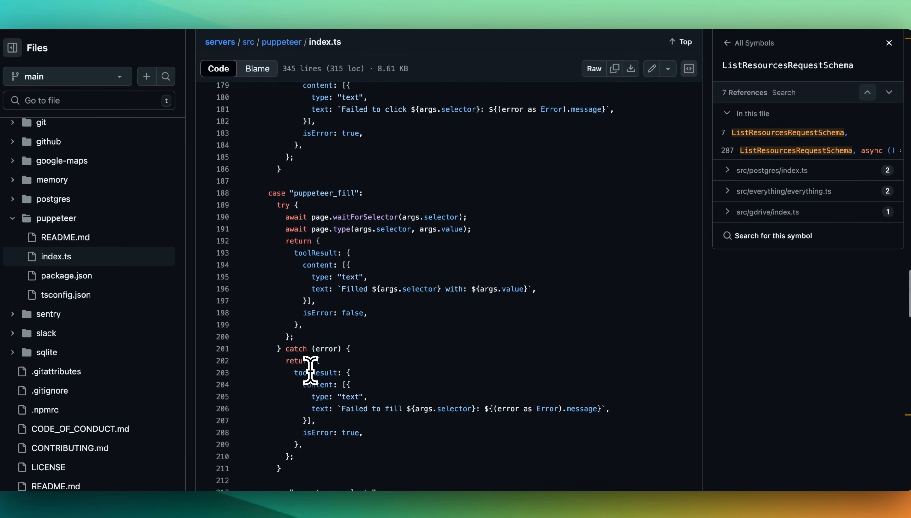
{"action": "scroll", "scroll_direction": "down", "scroll_amount": 3}
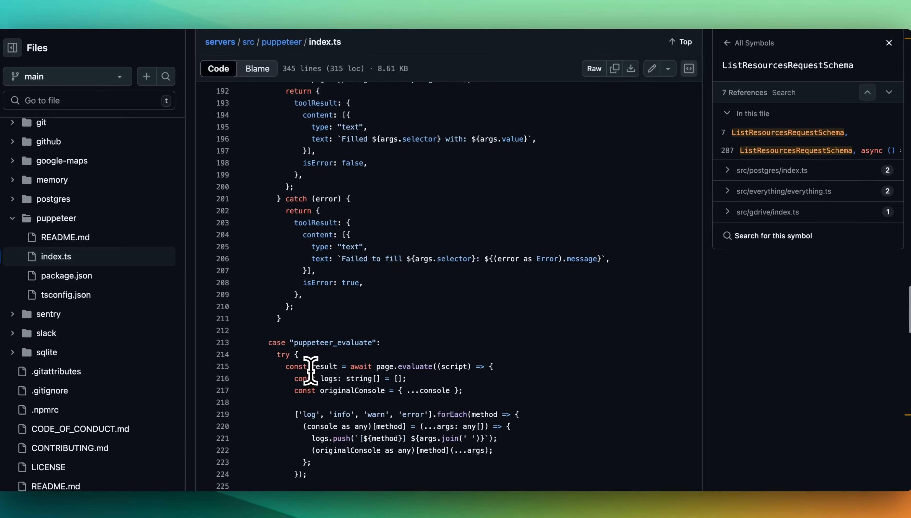
{"action": "scroll", "scroll_direction": "down", "scroll_amount": 3}
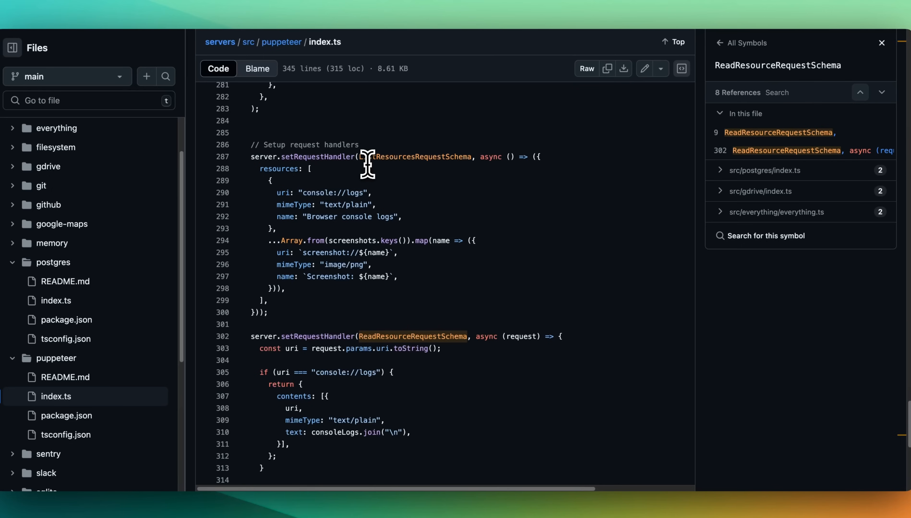
{"action": "scroll", "scroll_direction": "down", "scroll_amount": 3}
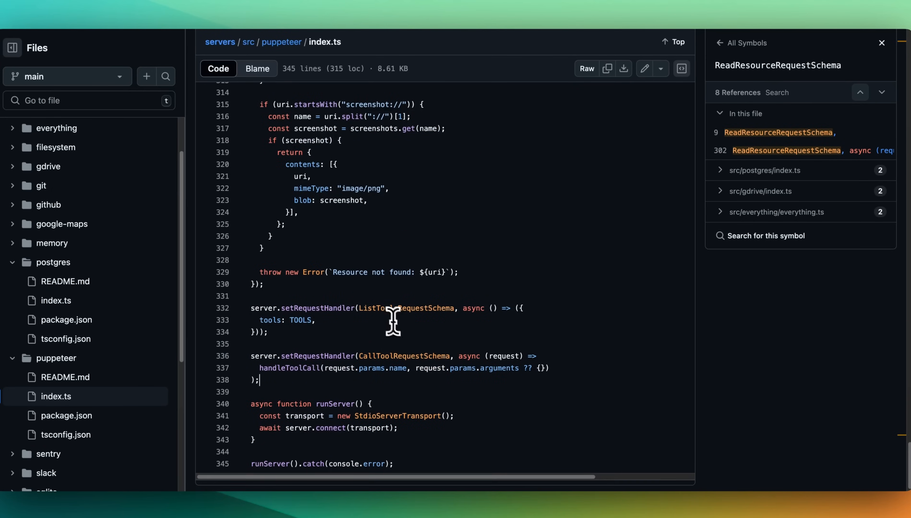
{"action": "mouse_move", "coordinate": [429, 360]}
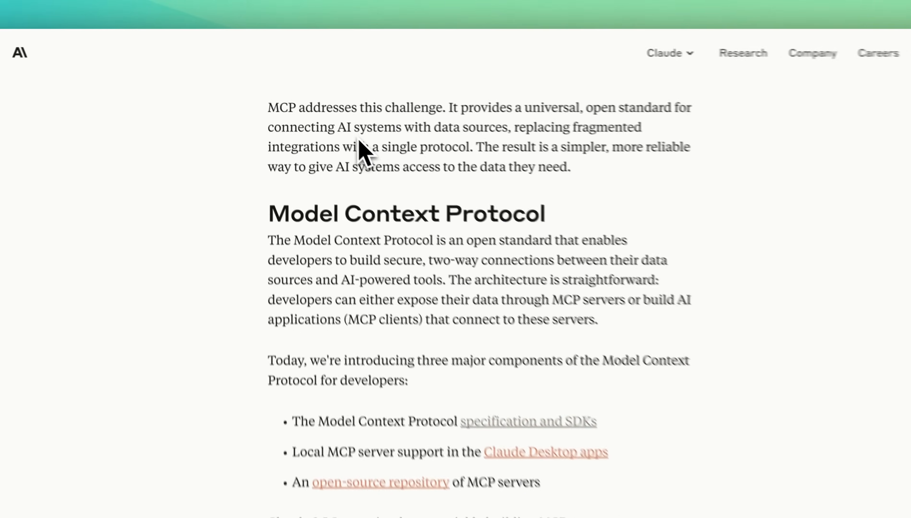
Scroll the MCP announcement article to the section describing its three developer components.
{"action": "scroll", "scroll_direction": "down", "scroll_amount": 3}
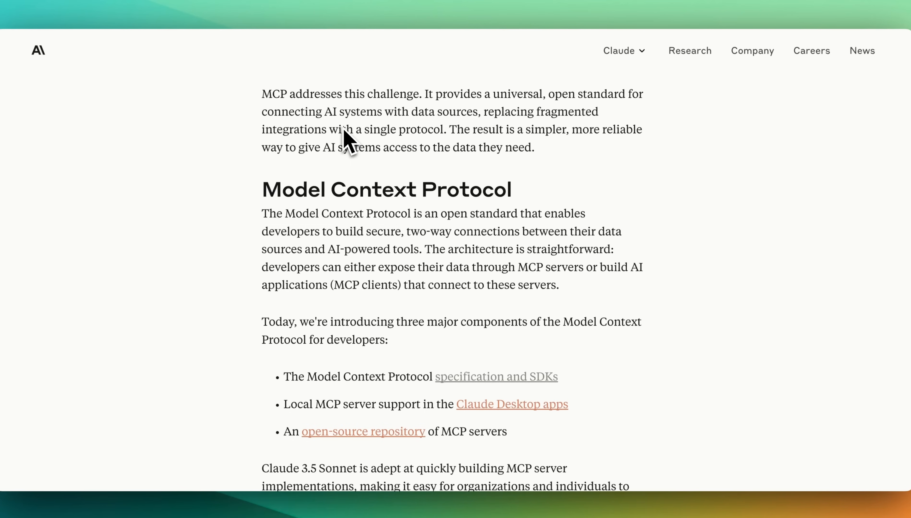
{"action": "mouse_move", "coordinate": [407, 123]}
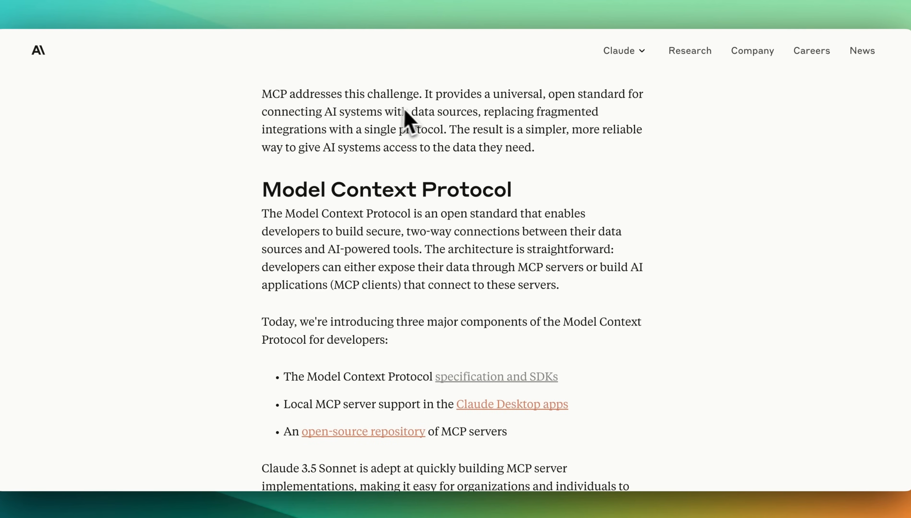